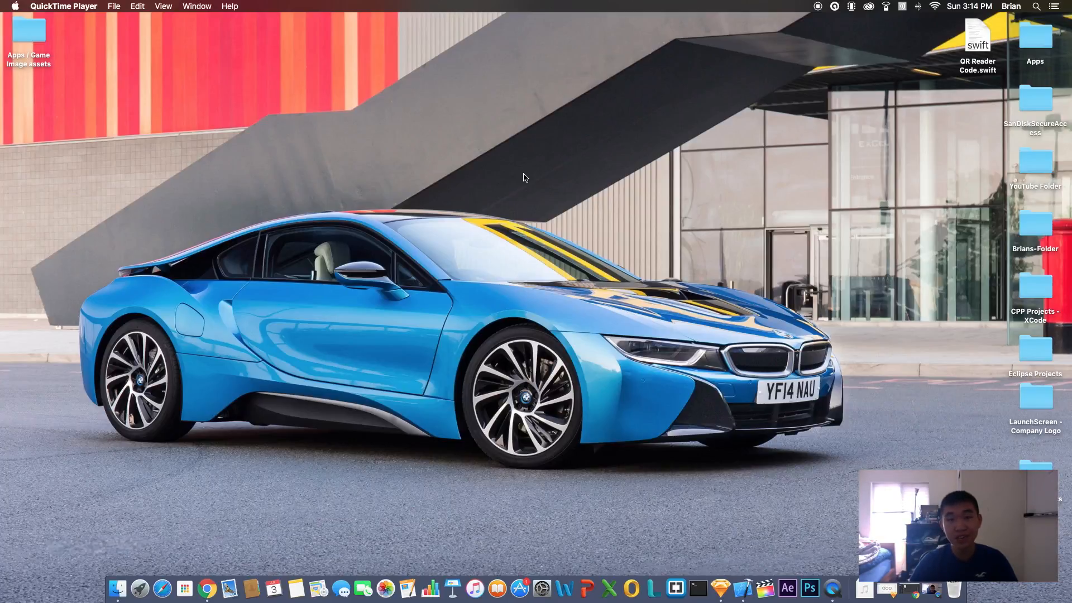
mouse_move(764, 589)
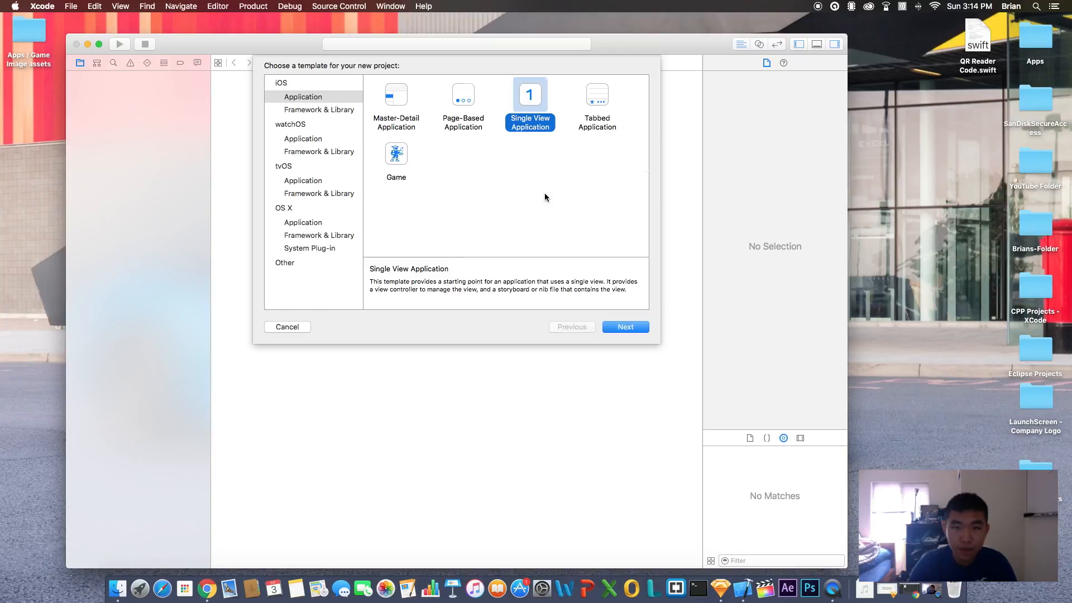
- Start a Single View Application project named 'NSUserDefaults Tutorial' in Swift for iPhone
left_click(623, 327)
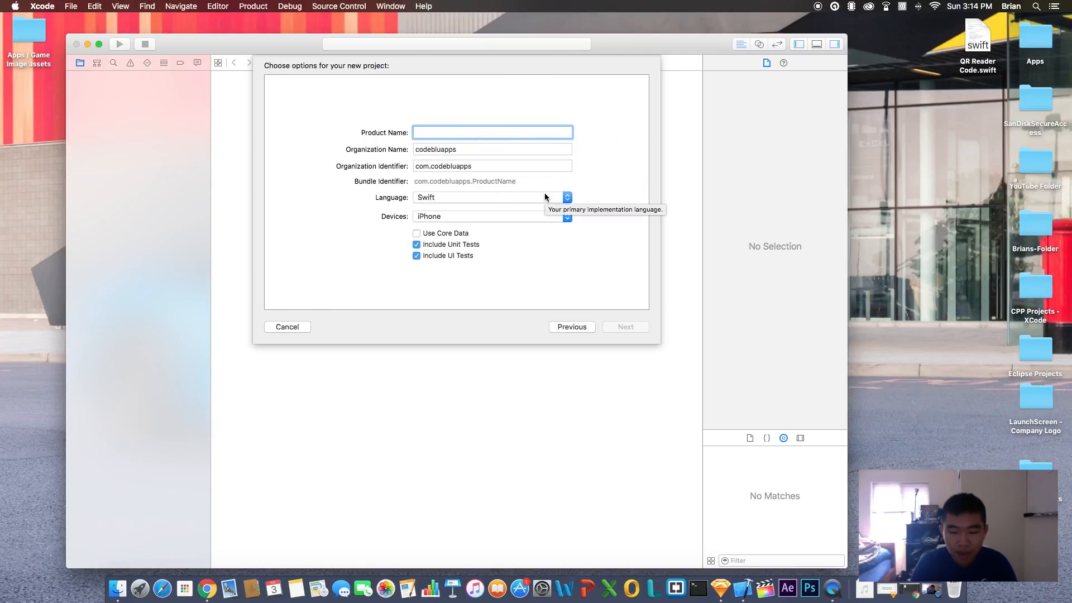
type("NSUserDefaults Tutorial")
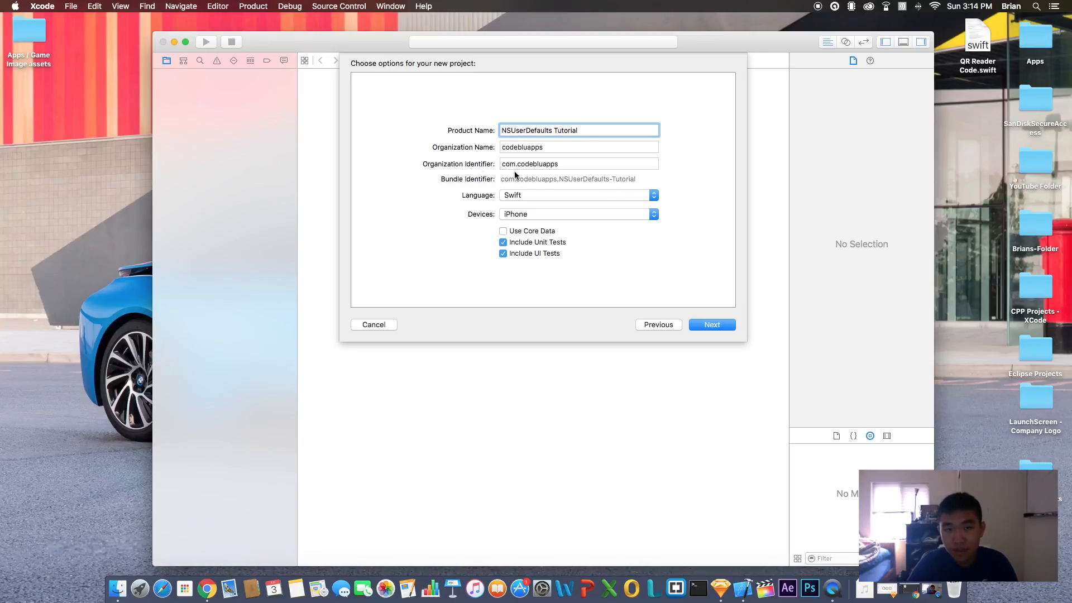
mouse_move(699, 186)
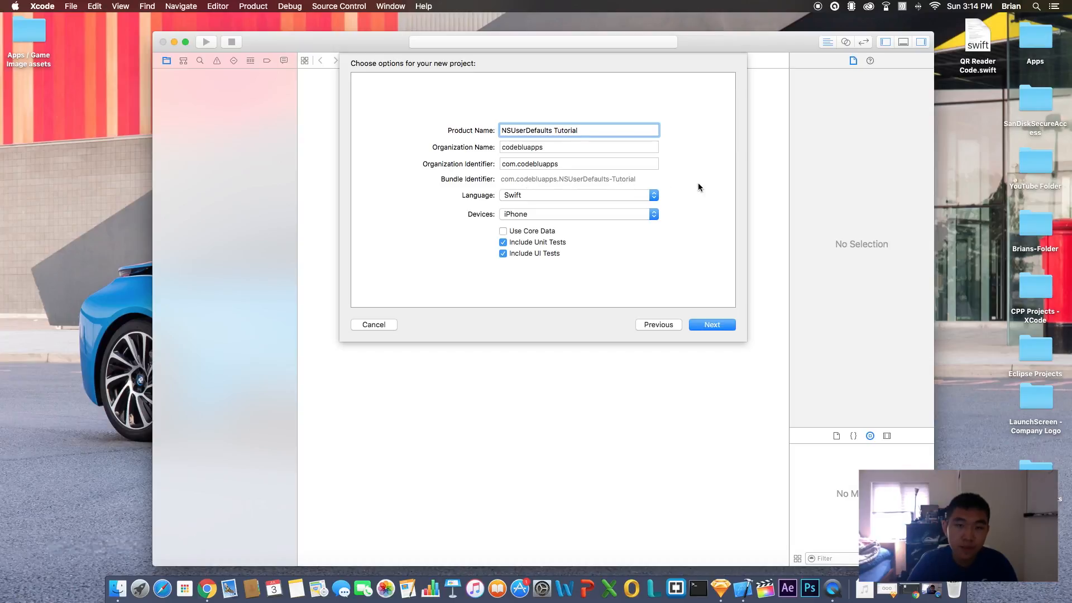
mouse_move(505, 197)
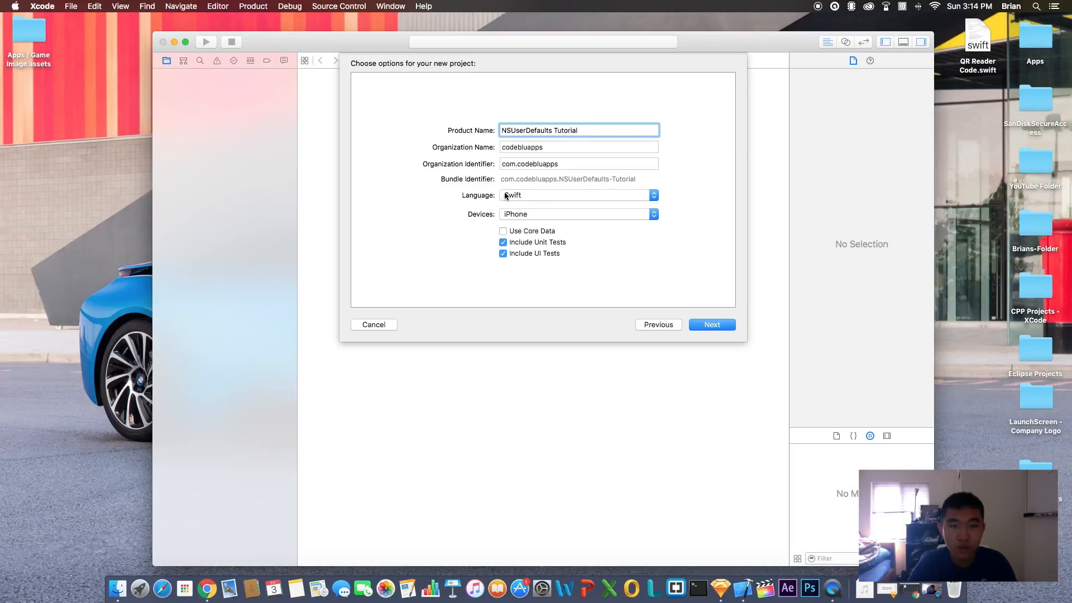
mouse_move(529, 169)
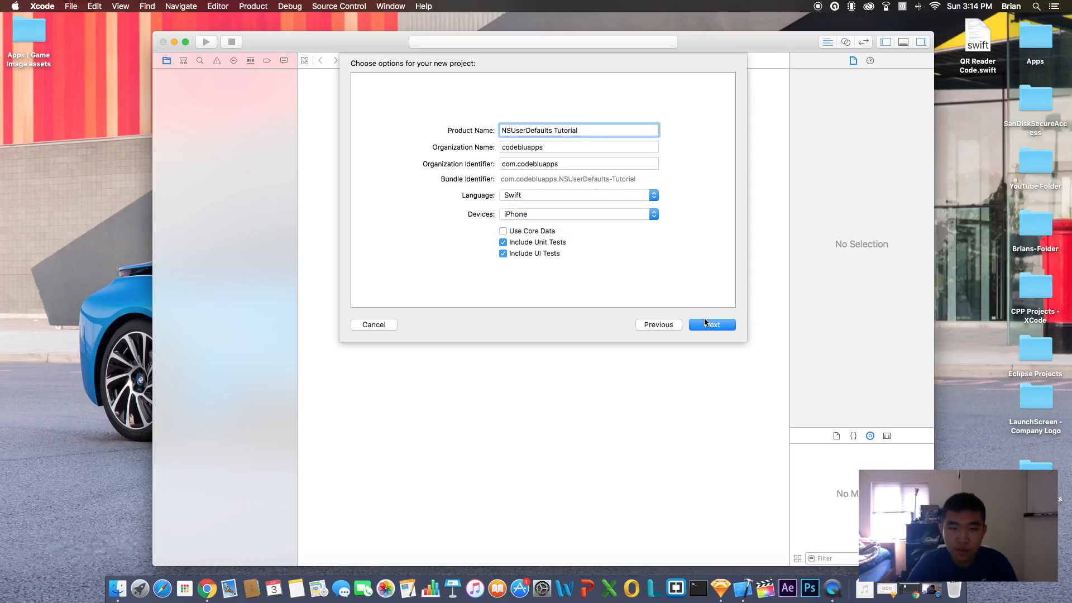
left_click(711, 324)
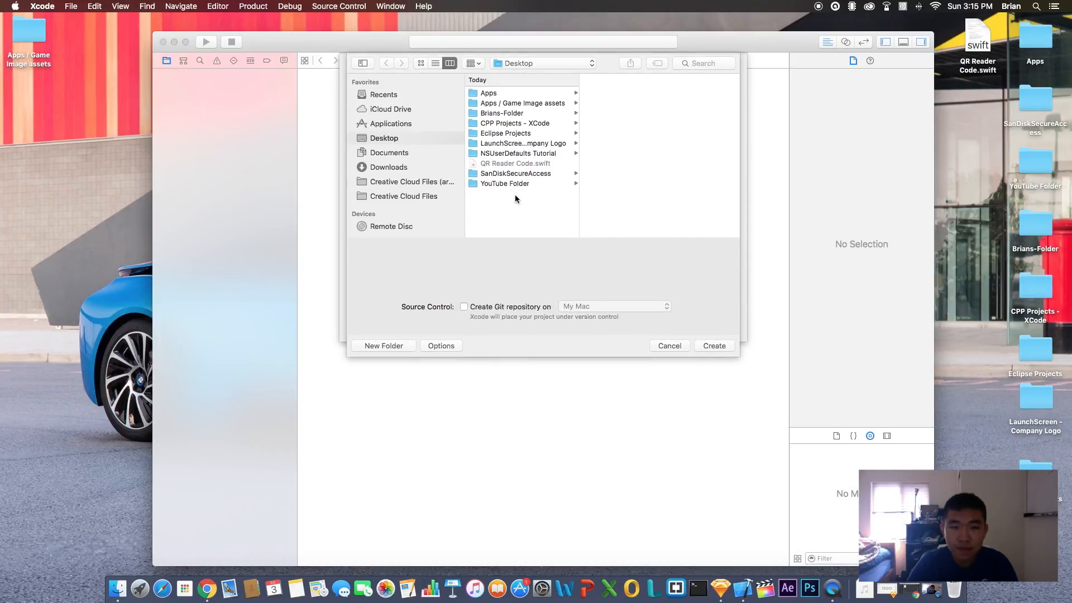
mouse_move(744, 375)
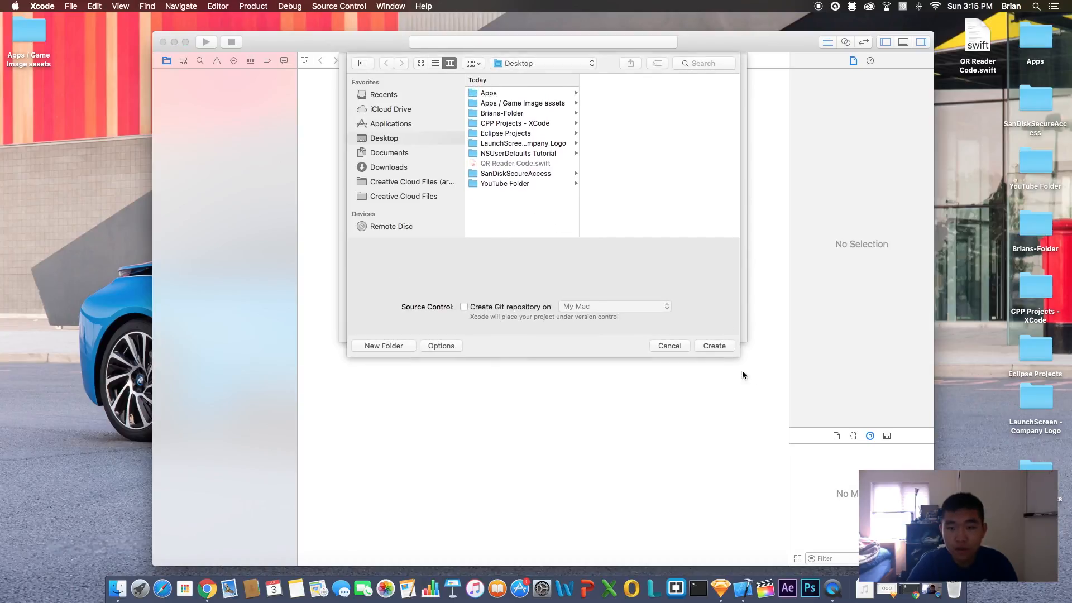
- Save the project to the Desktop, replacing the existing copy of the same name
left_click(714, 345)
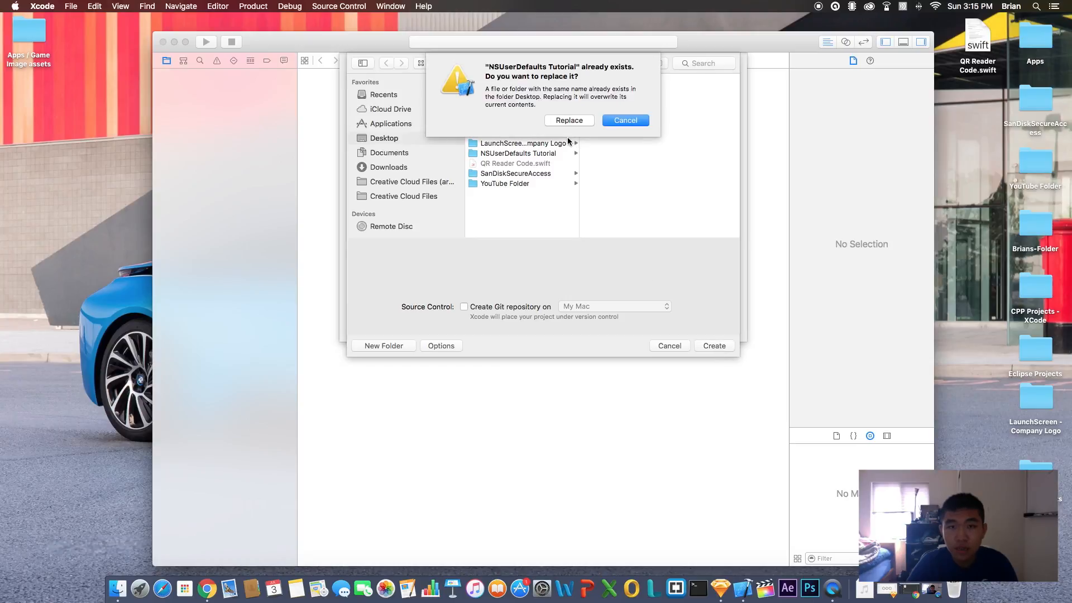
left_click(624, 120)
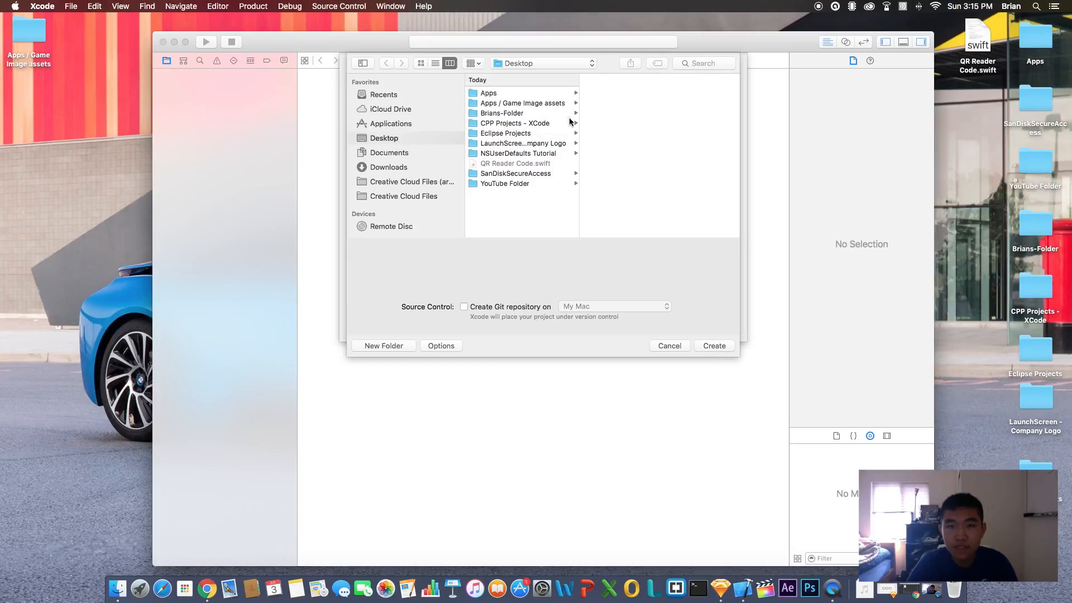
left_click(713, 345)
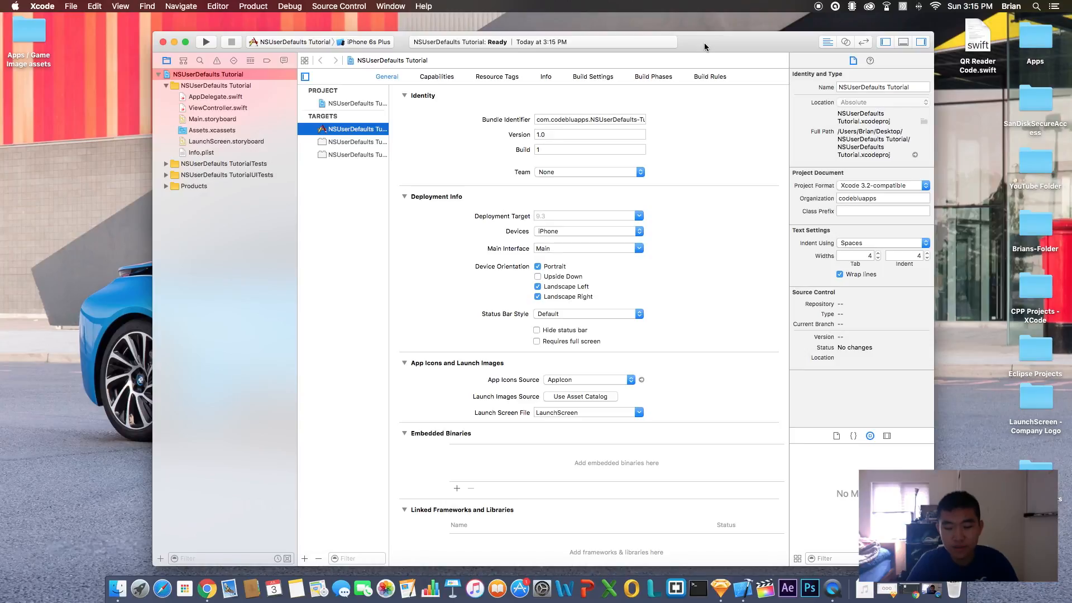
mouse_move(185, 42)
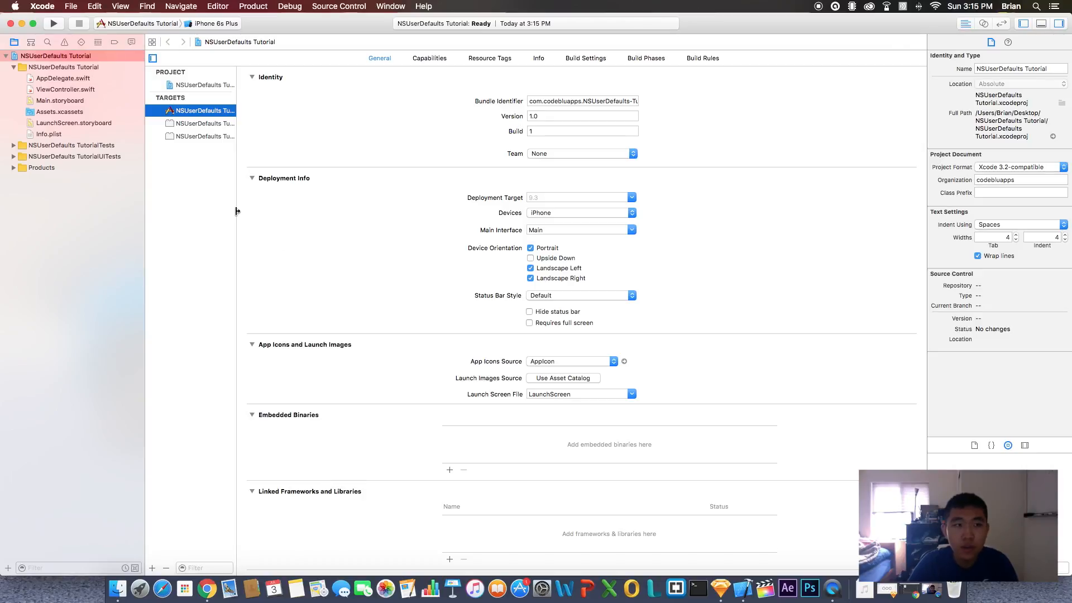
mouse_move(200, 207)
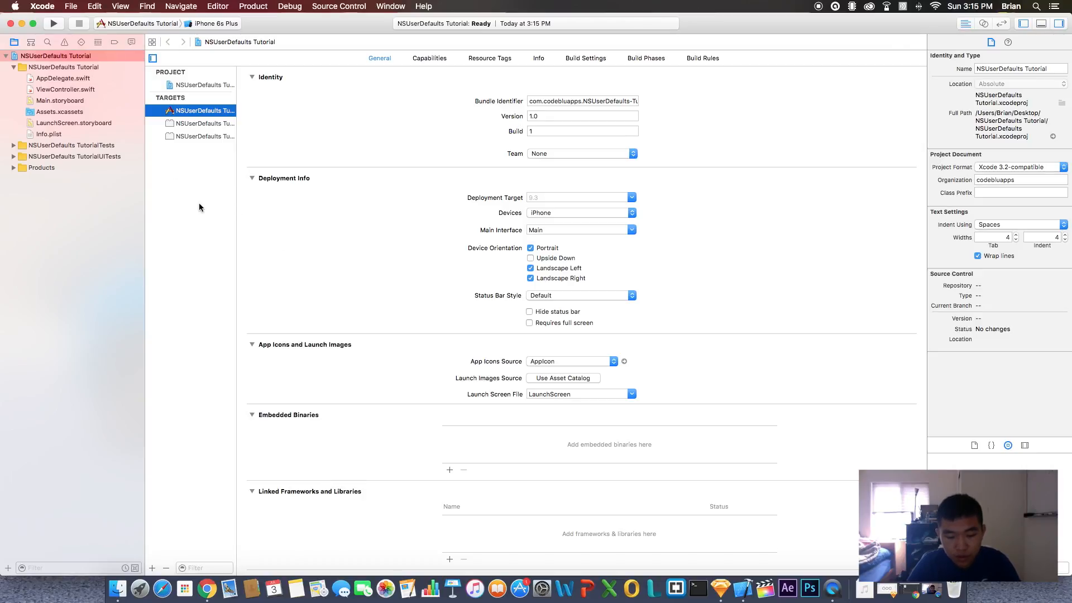
mouse_move(175, 163)
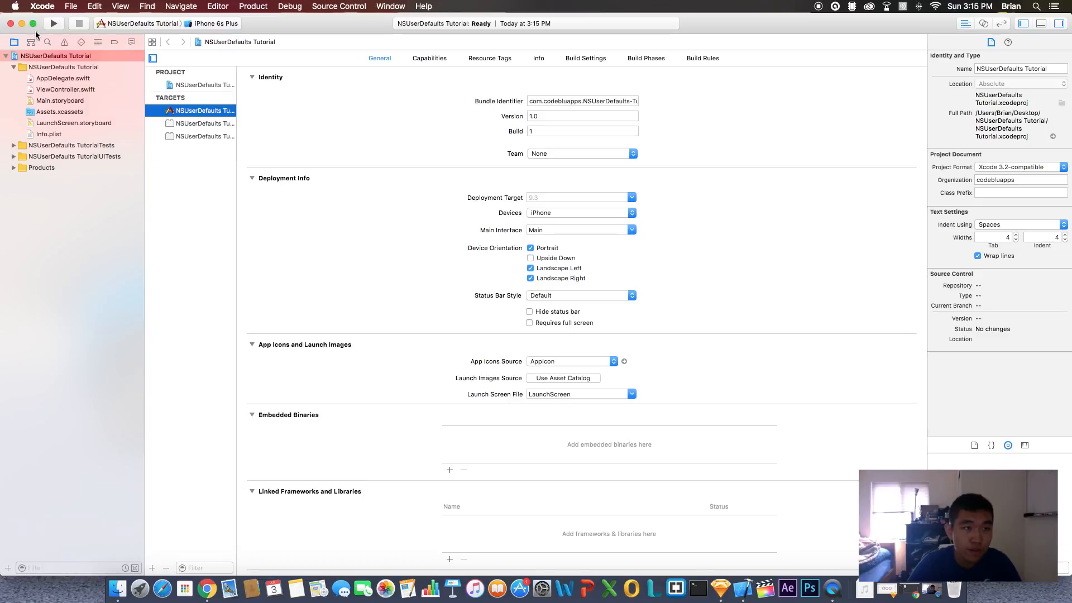
mouse_move(33, 23)
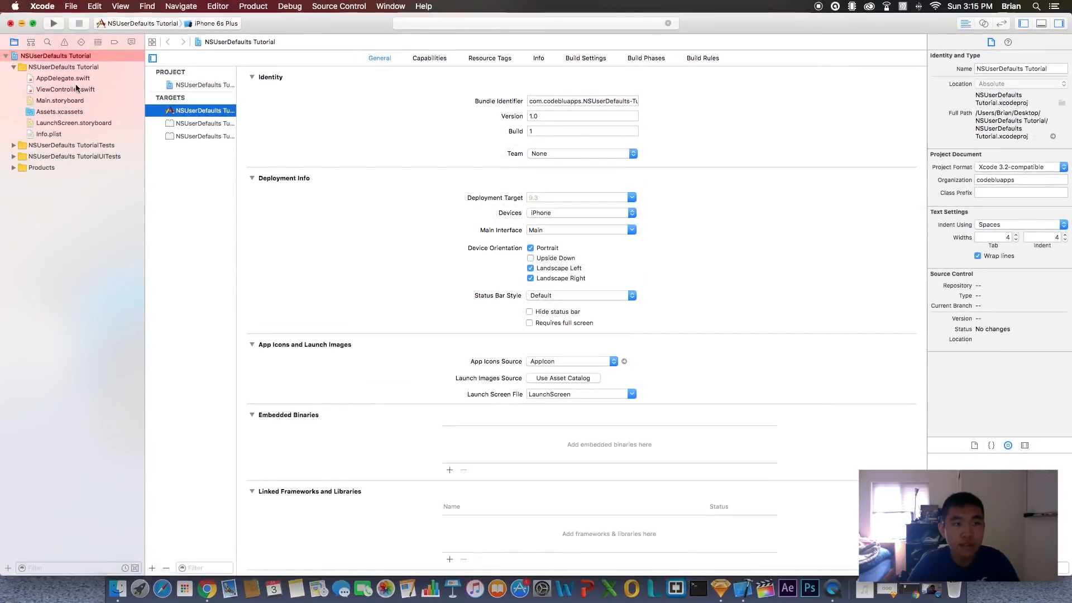
- Maximize the Xcode window and show ViewController.swift in the editor
left_click(53, 23)
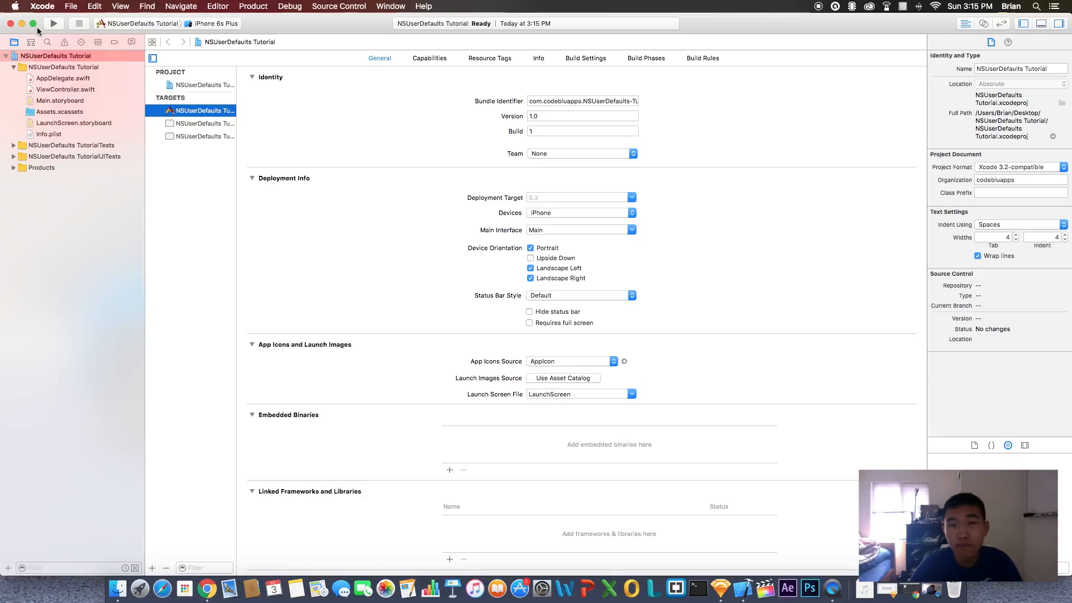
left_click(65, 90)
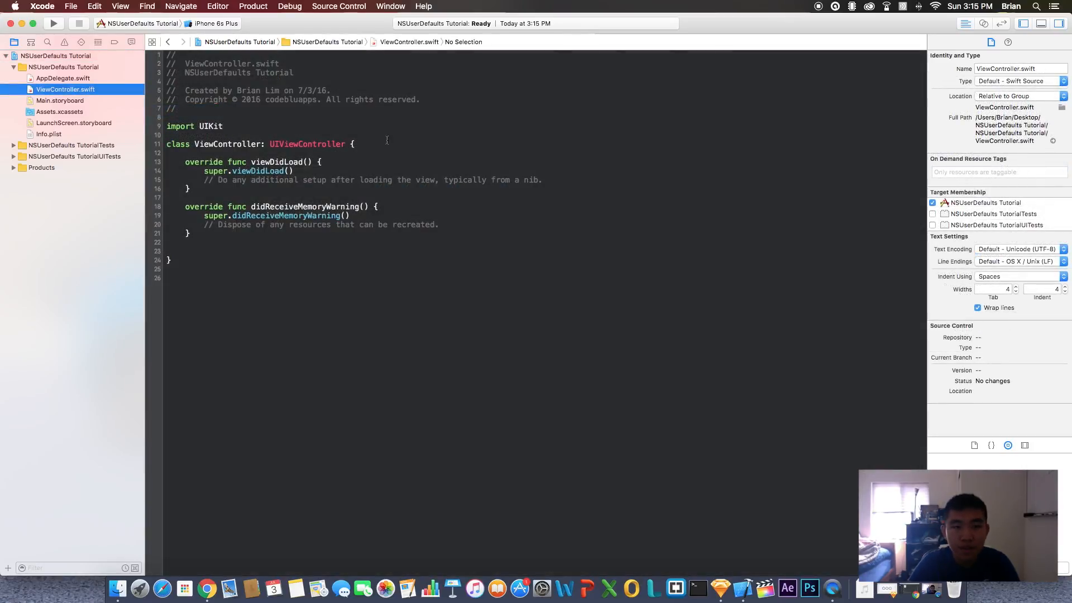
- Place a label near the top of the Main.storyboard view and widen it across the view
left_click(59, 100)
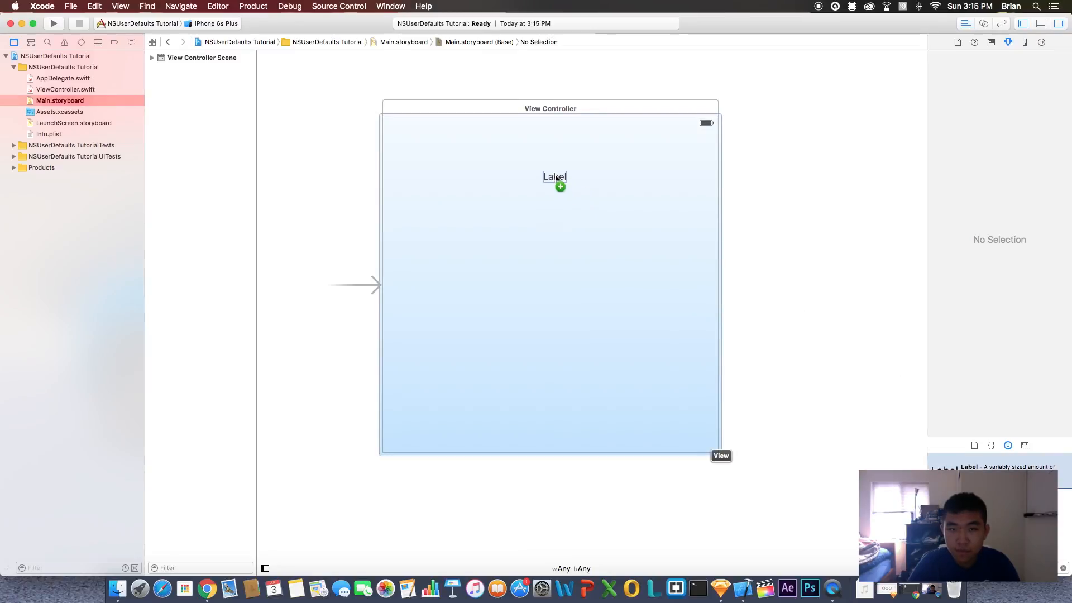
left_click(555, 176)
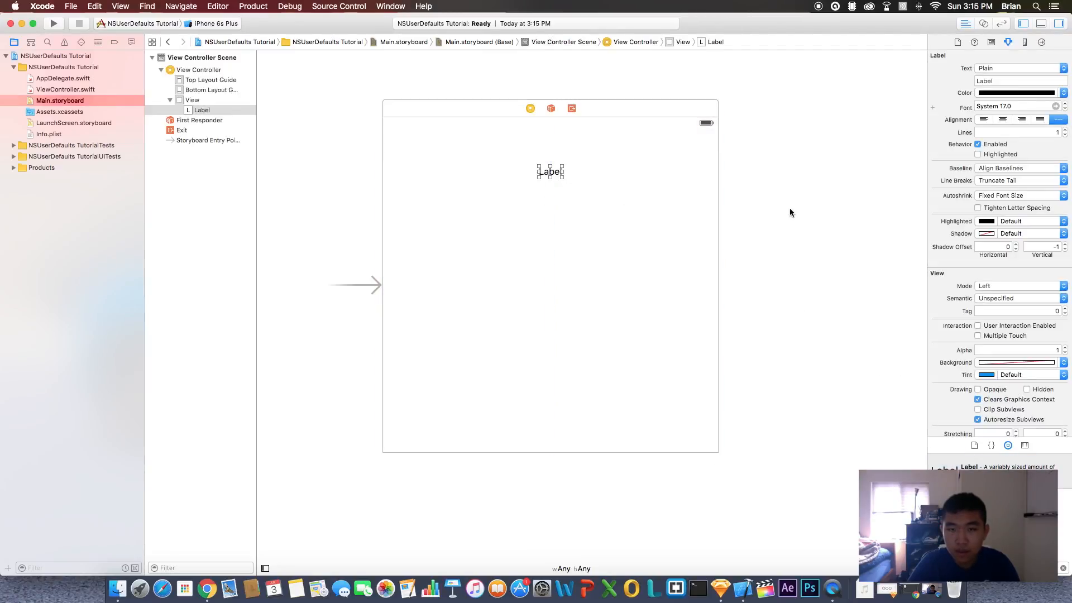
left_click_drag(563, 176, 677, 206)
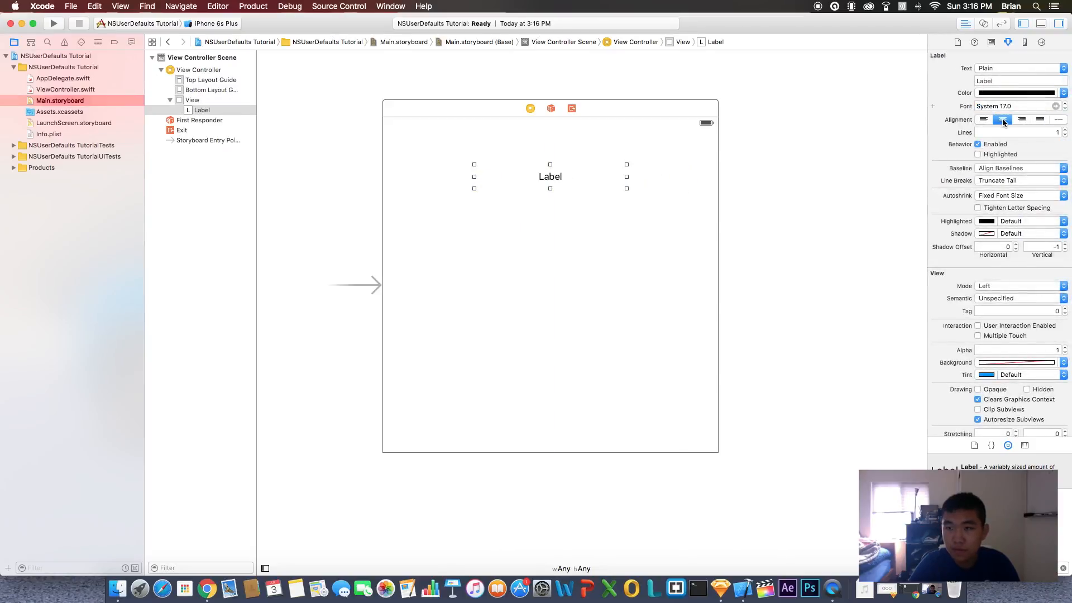
- Centre the label's text, clear it, and give it a blue background
left_click(1018, 80)
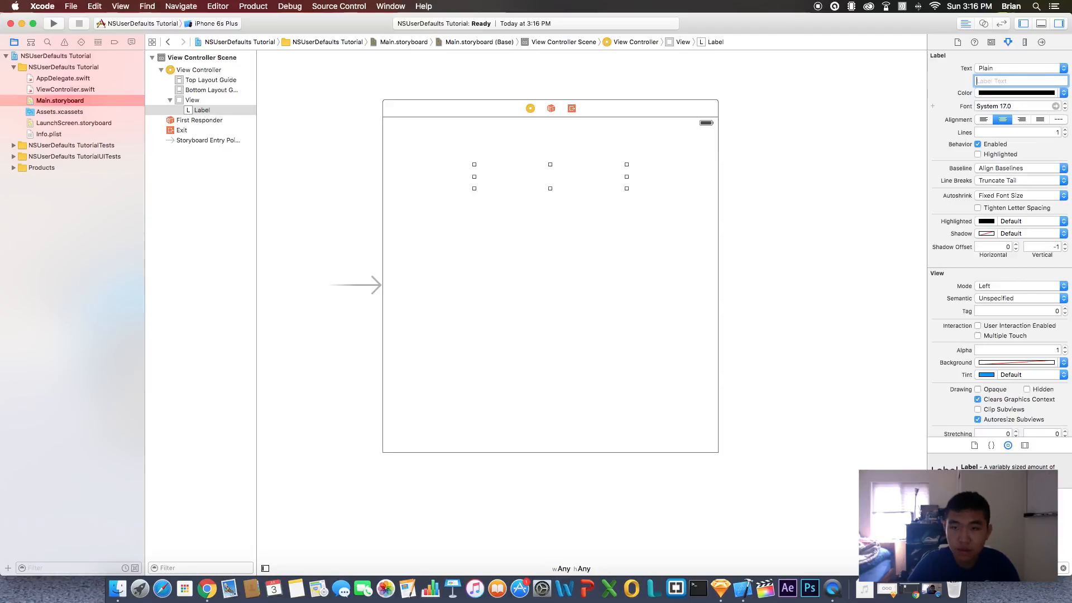
scroll("down", 3)
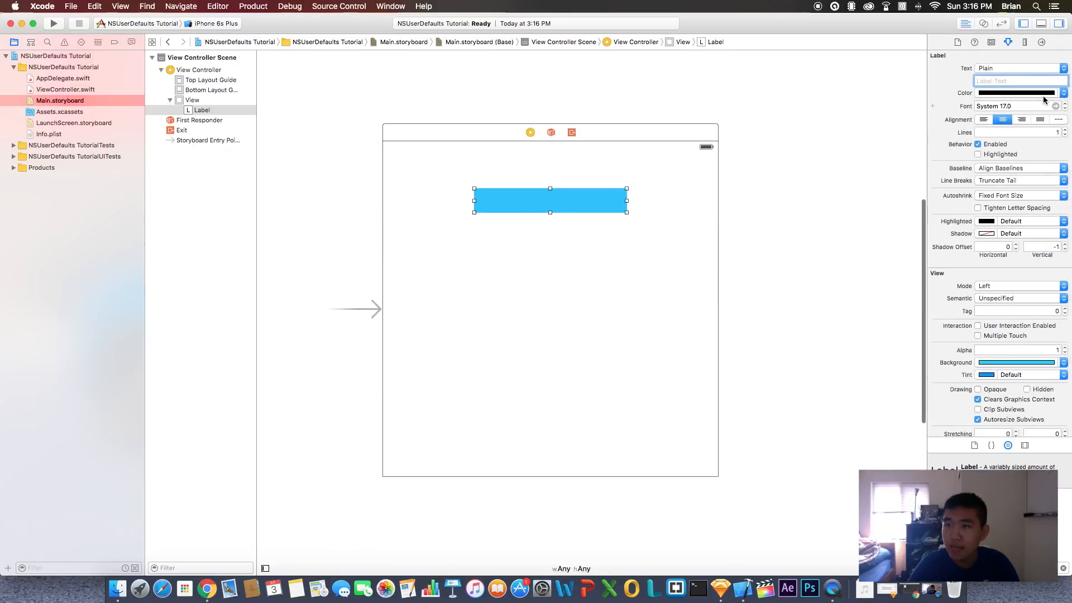
left_click(1015, 92)
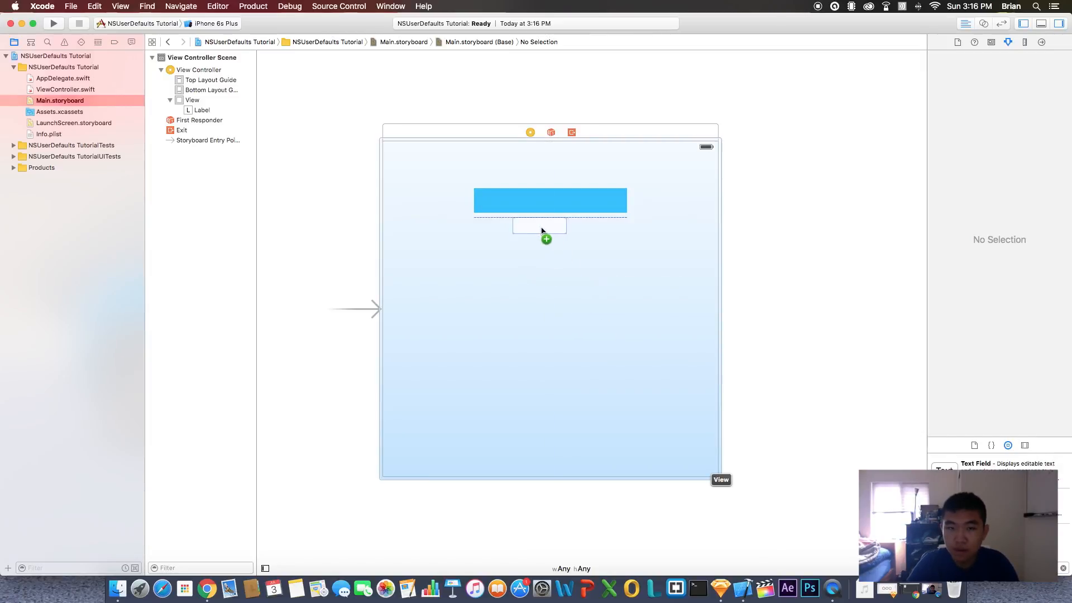
- Add a text field below the label with placeholder 'Enter your favorite color.'
left_click(539, 232)
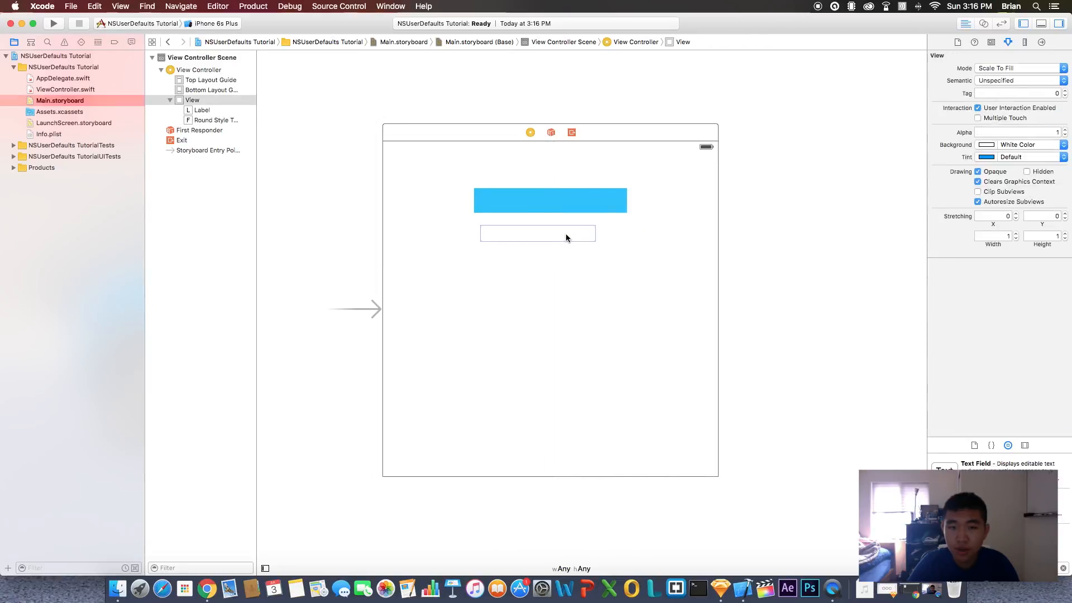
left_click(537, 232)
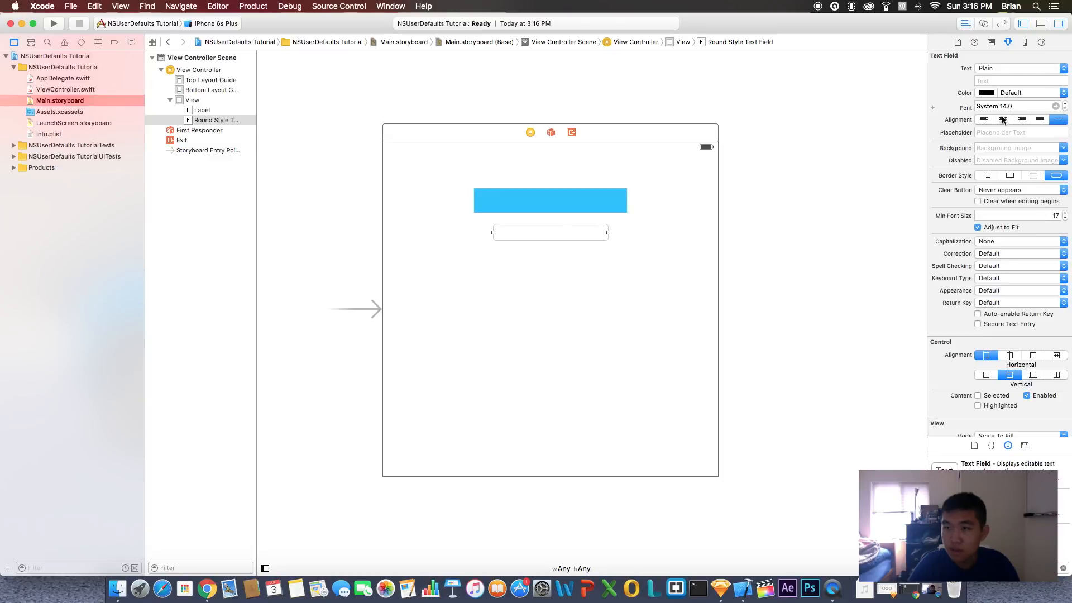
left_click(1018, 131)
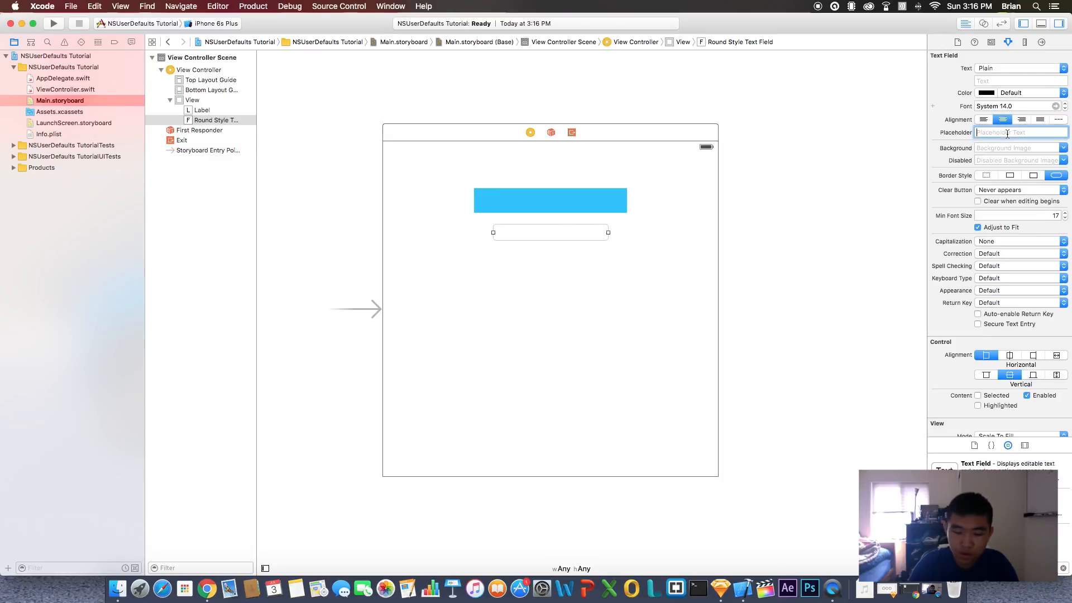
type("Enter your favorite")
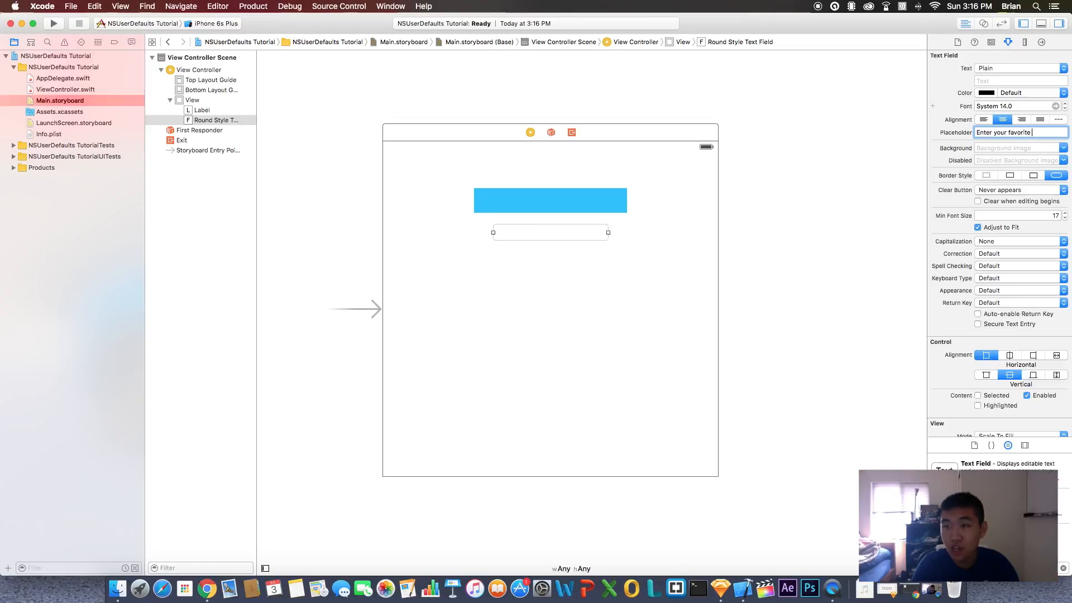
type("color")
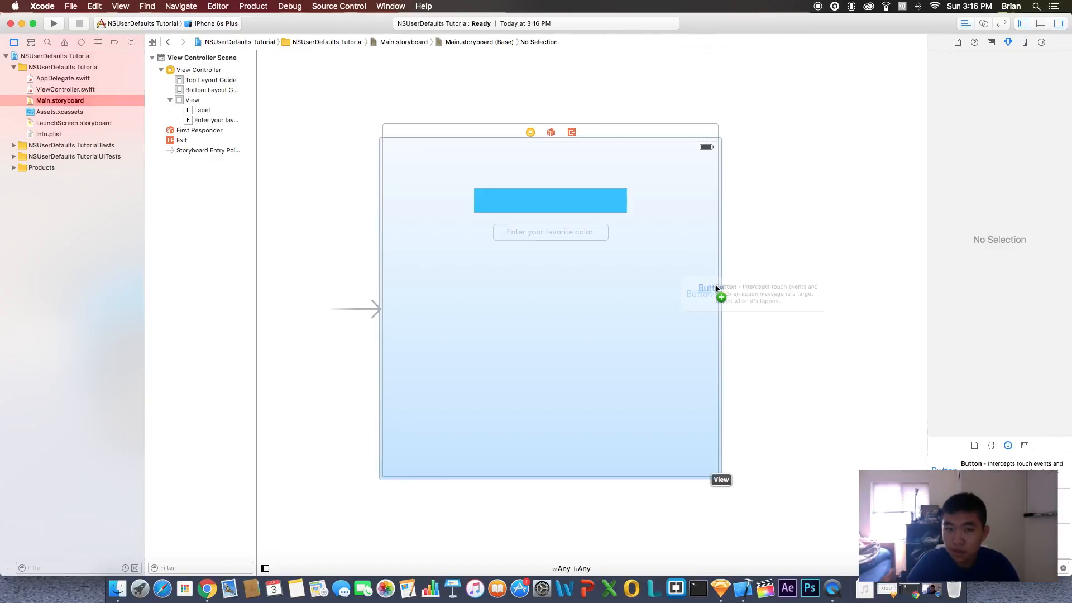
- Add a button below the text field and title it 'Save'
left_click_drag(711, 294, 550, 261)
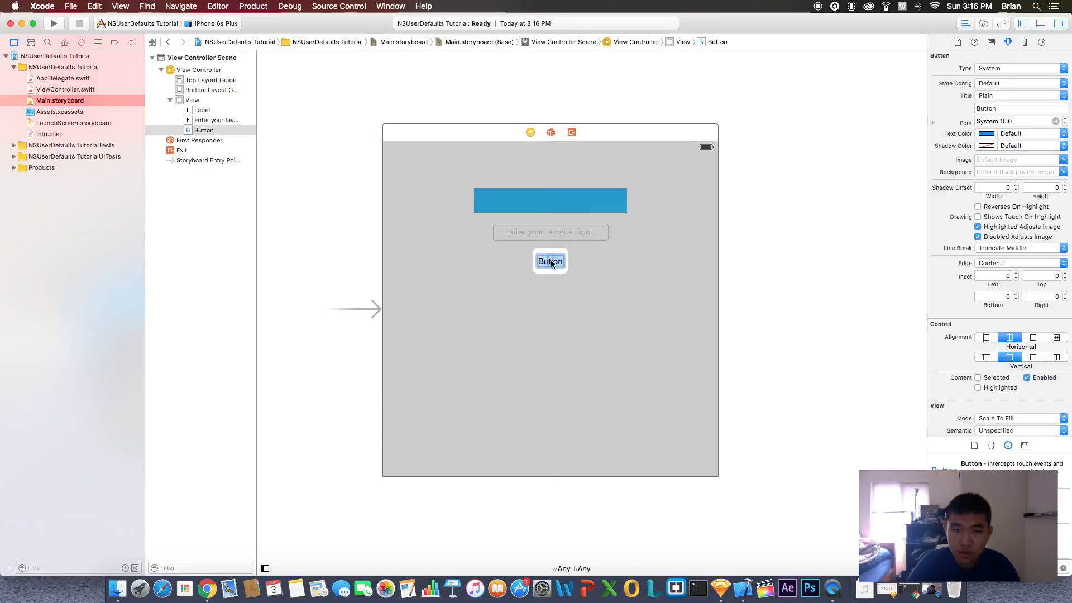
double_click(551, 261)
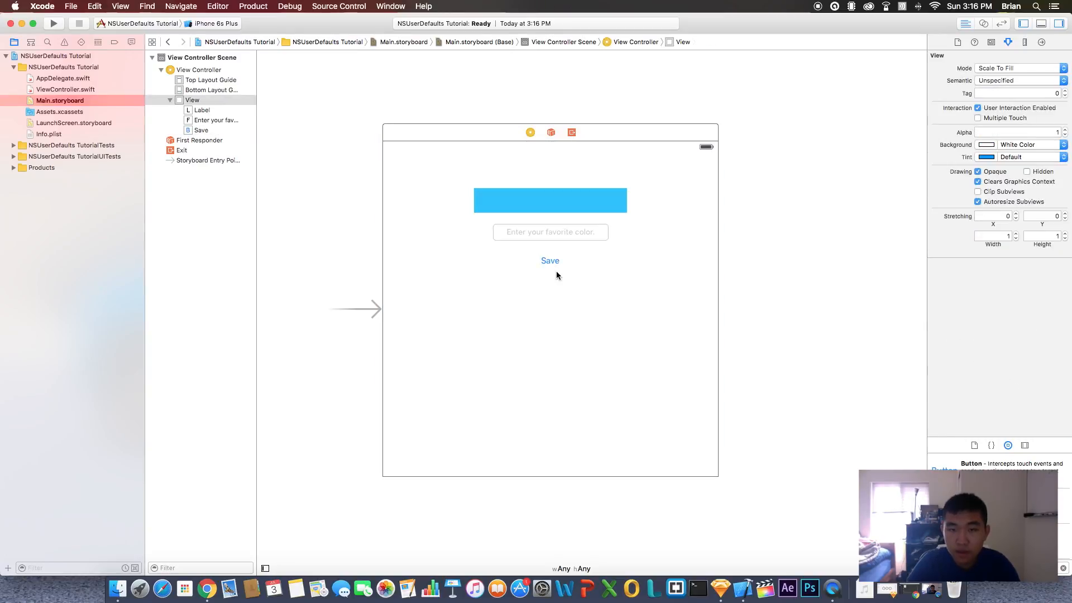
left_click(550, 260)
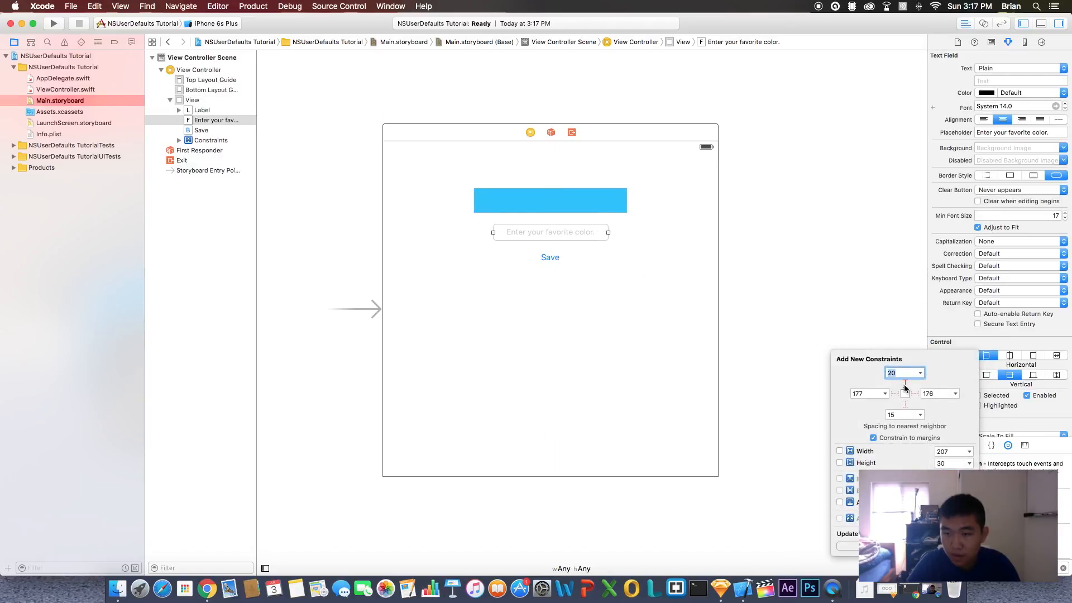
- Apply spacing constraints to the text field and centre the Save button horizontally
left_click(839, 450)
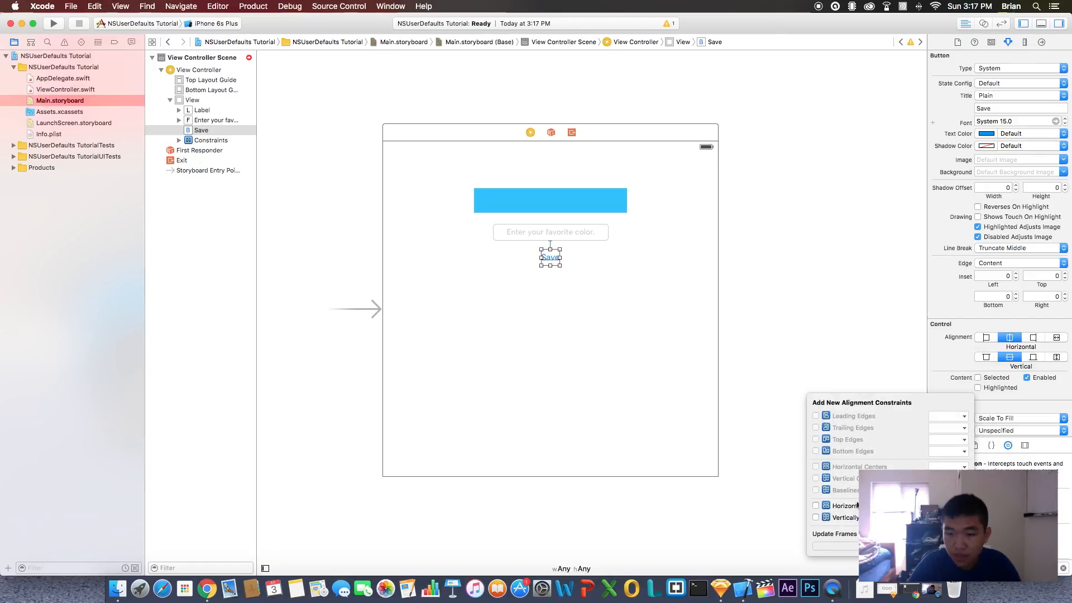
left_click(815, 504)
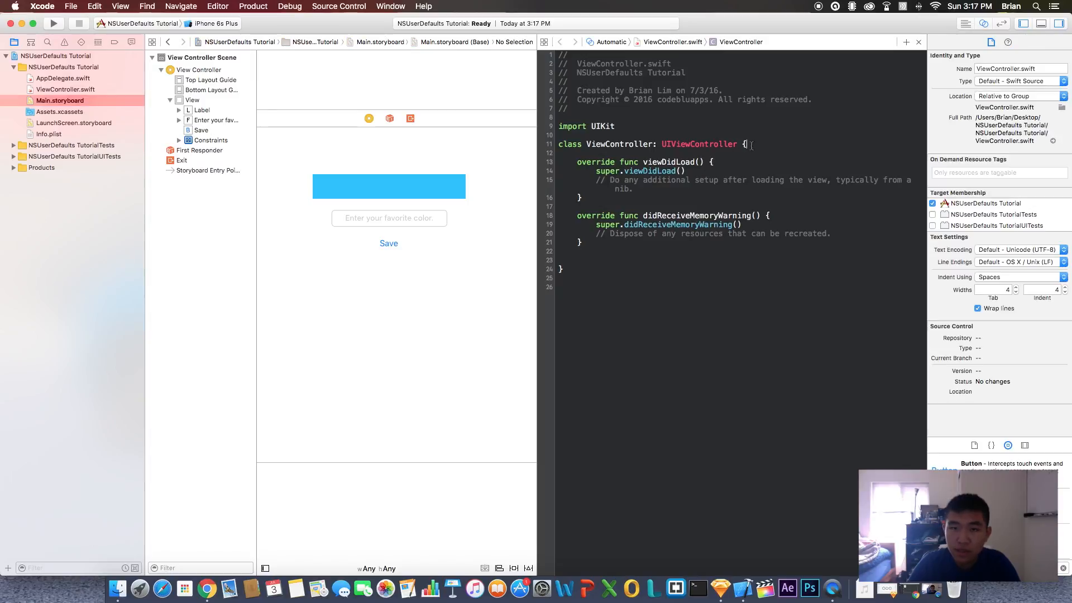
- Connect the label as outlet myLbl and the text field as outlet myTextField
left_click(389, 187)
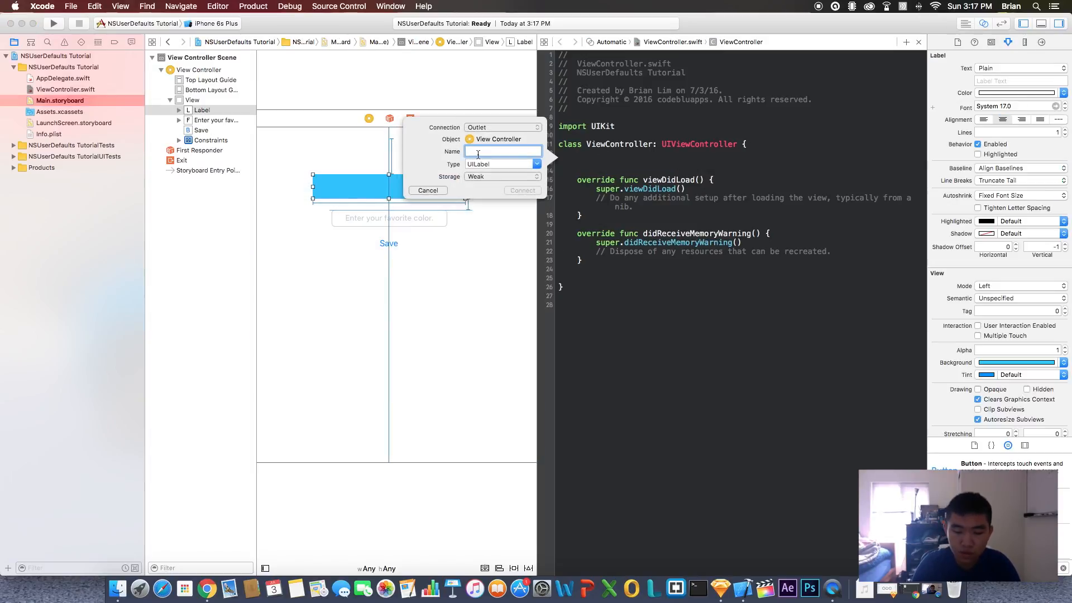
type("myL")
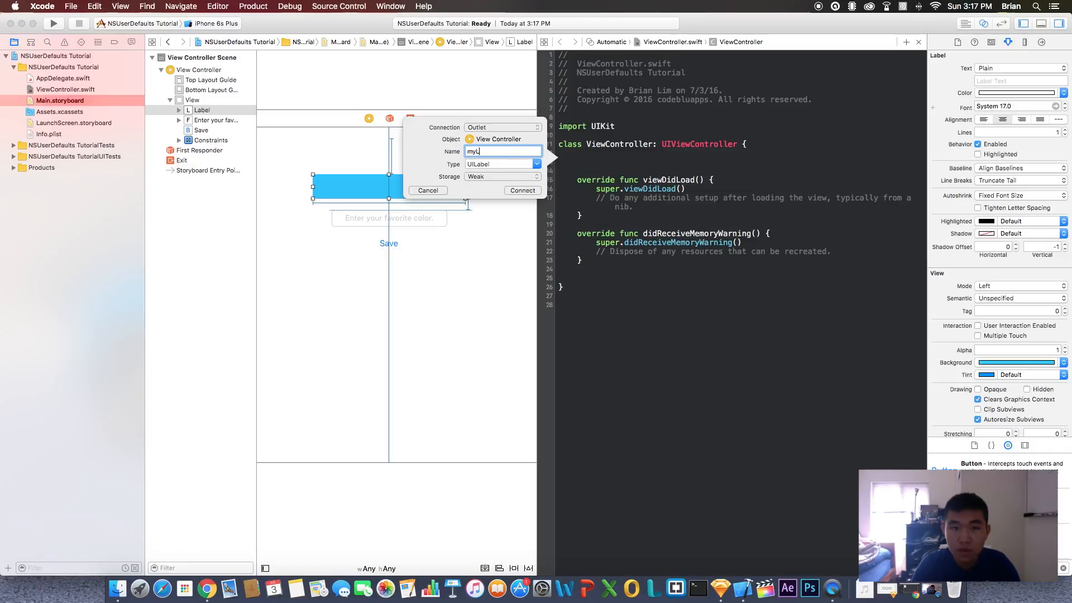
left_click(522, 191)
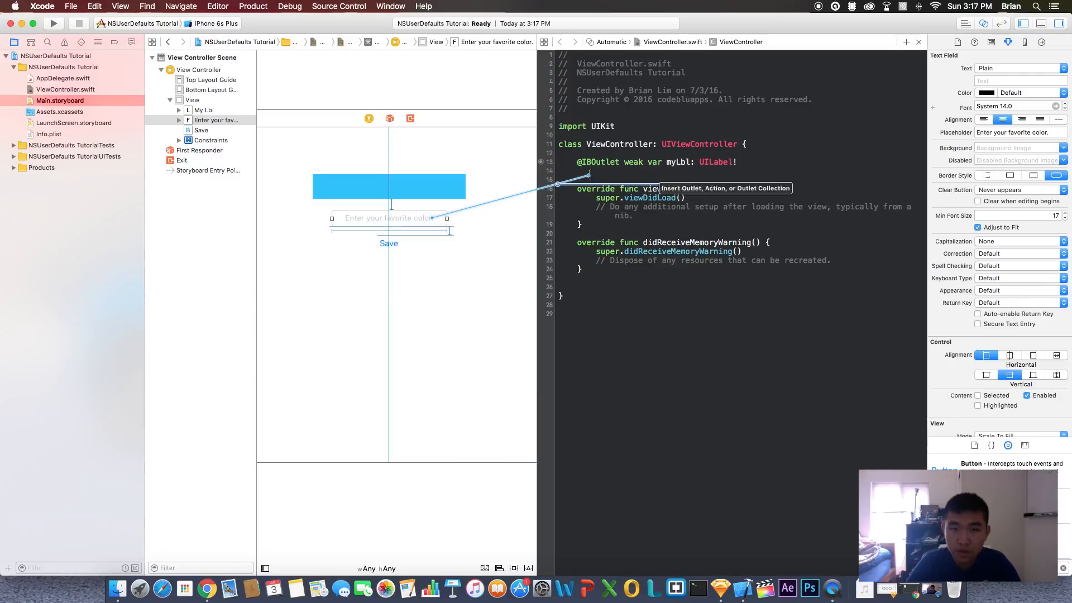
type("myTextField: UITextField!")
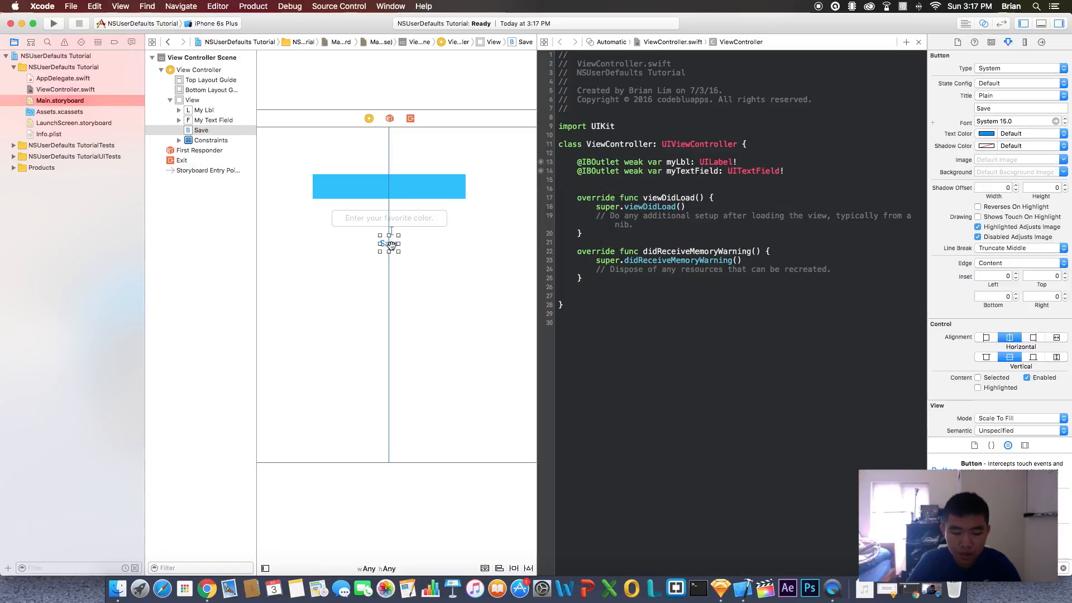
- Connect the Save button as an Action named saveBtnPressed in ViewController
left_click_drag(390, 242, 598, 260)
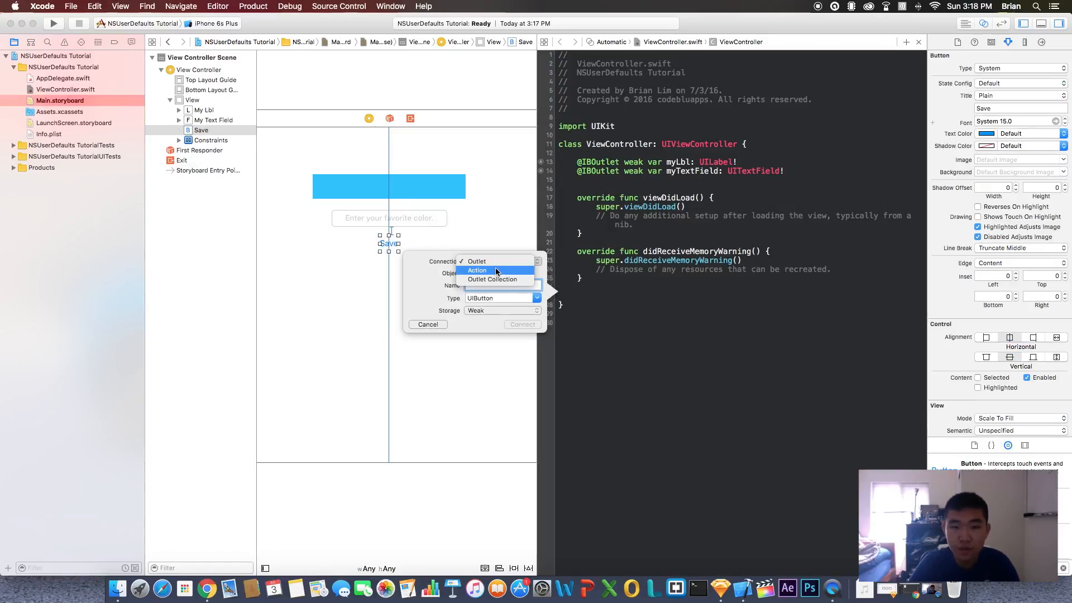
left_click(477, 270)
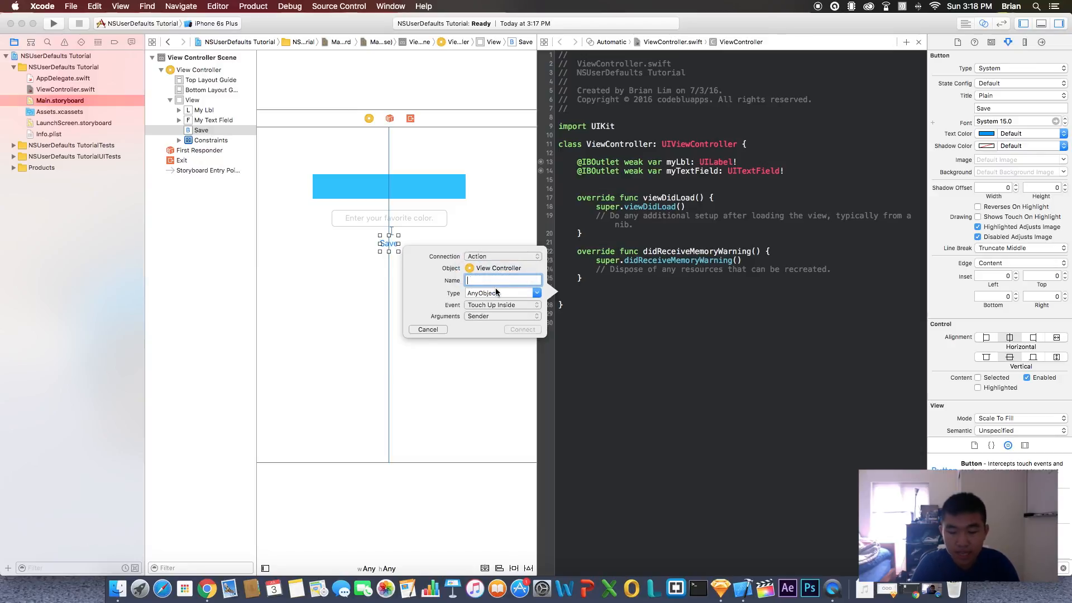
type("saveBtnPre")
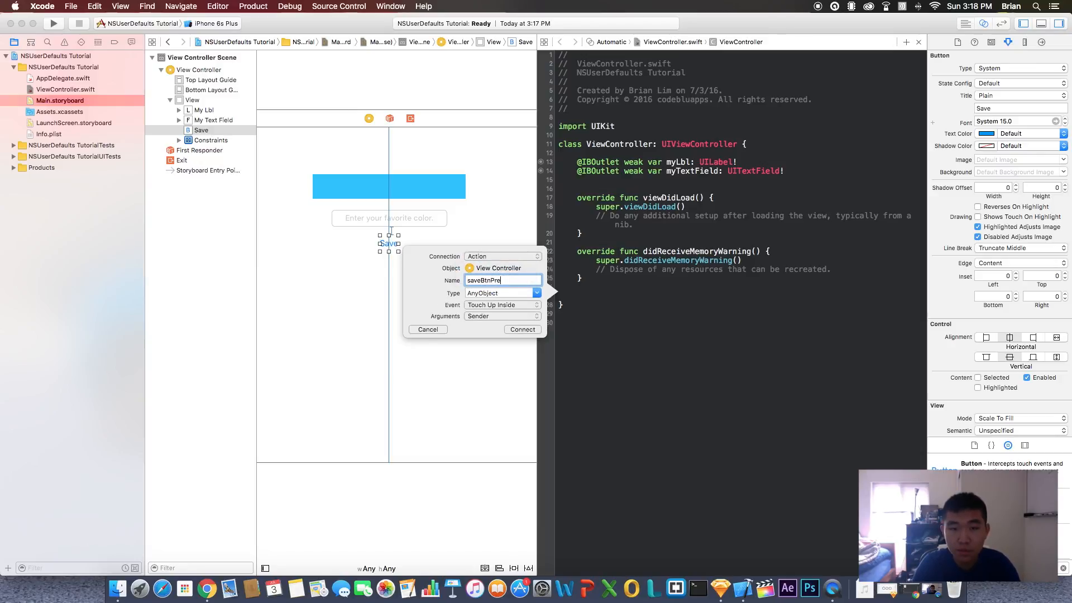
left_click(522, 328)
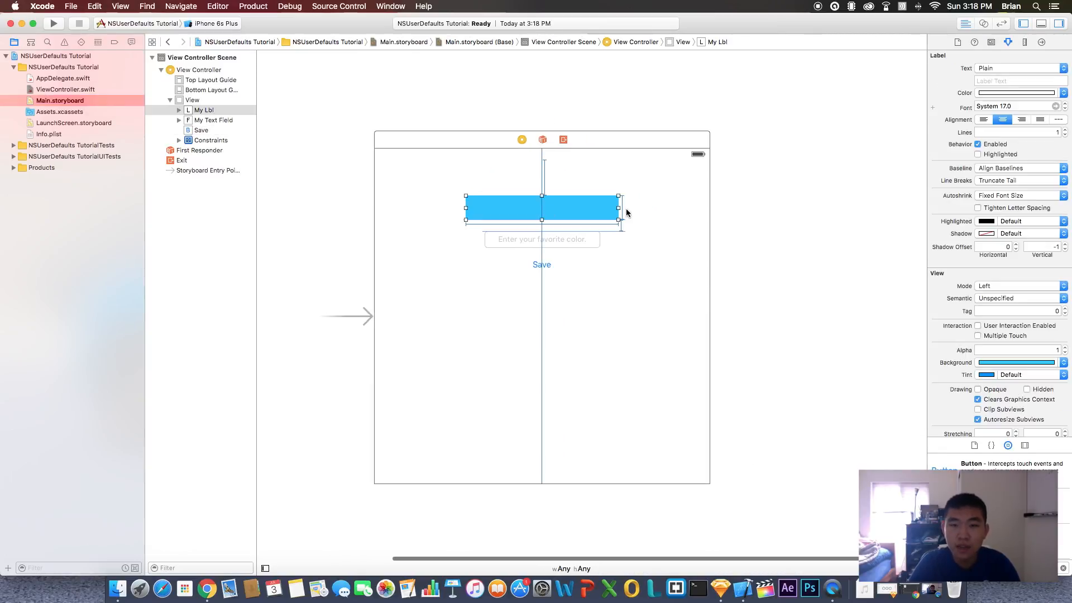
- Check the connected text field and label on the storyboard, then show ViewController.swift
left_click(542, 239)
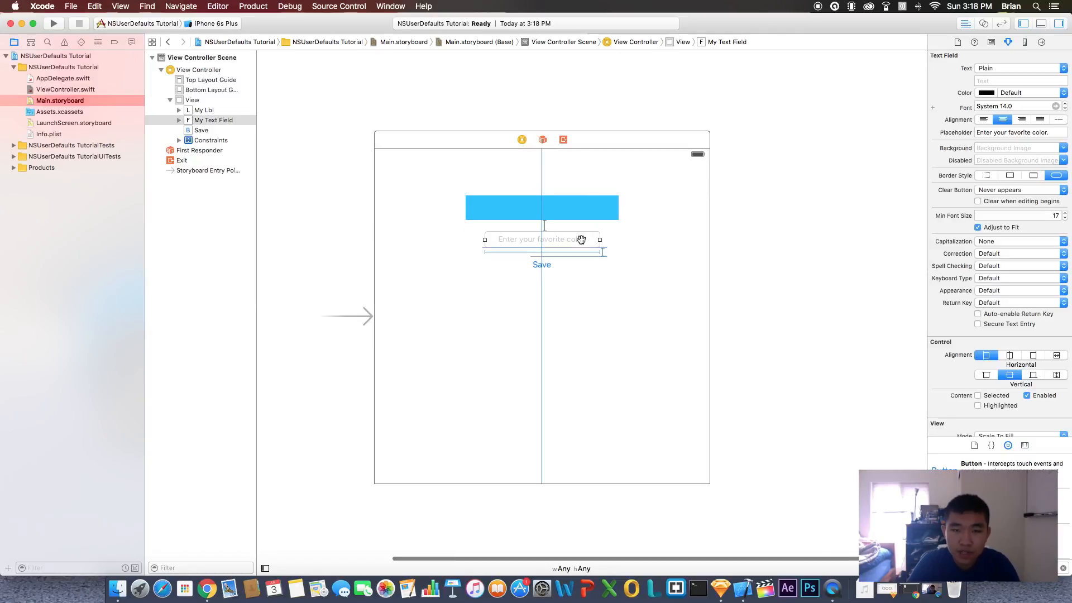
mouse_move(547, 265)
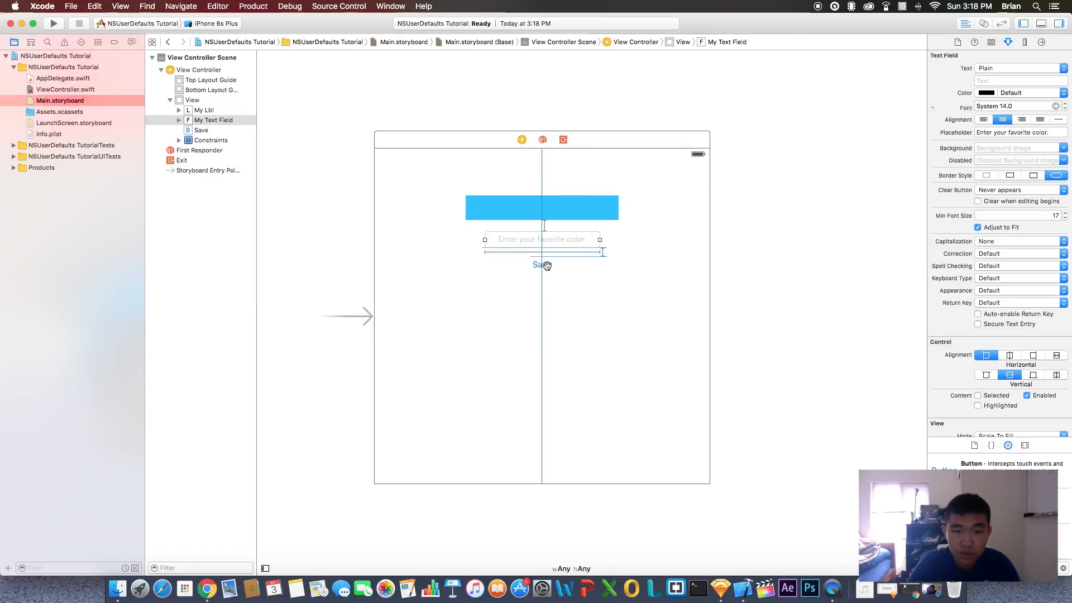
mouse_move(567, 266)
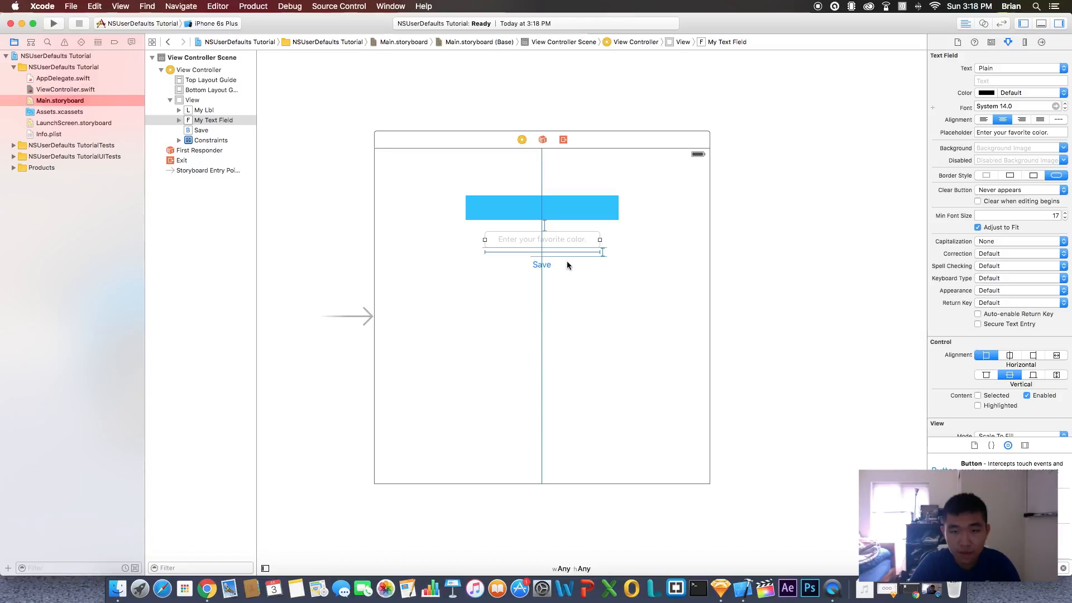
mouse_move(755, 261)
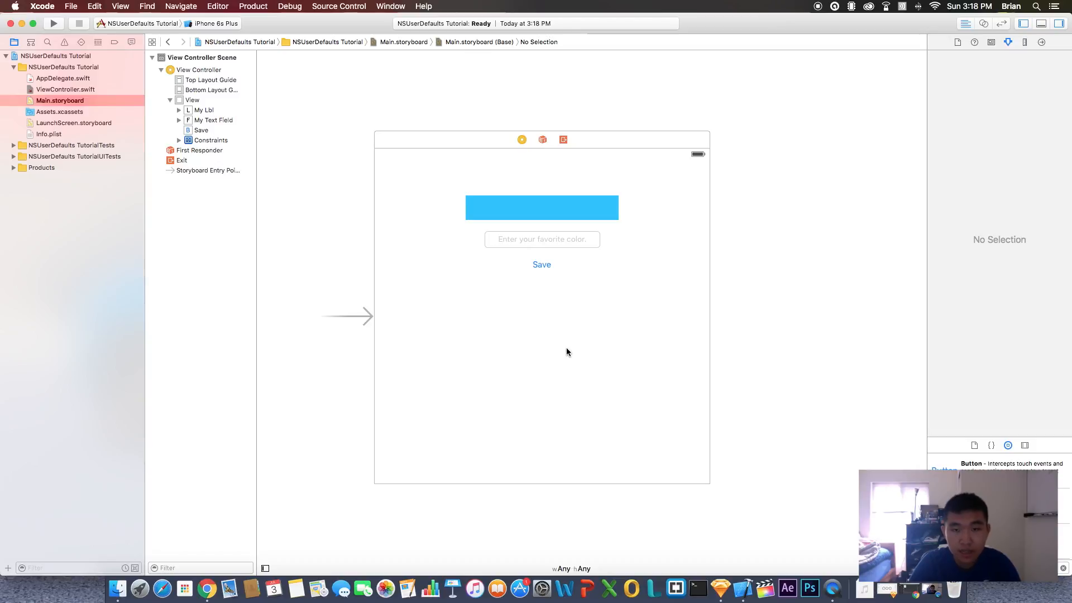
left_click(542, 208)
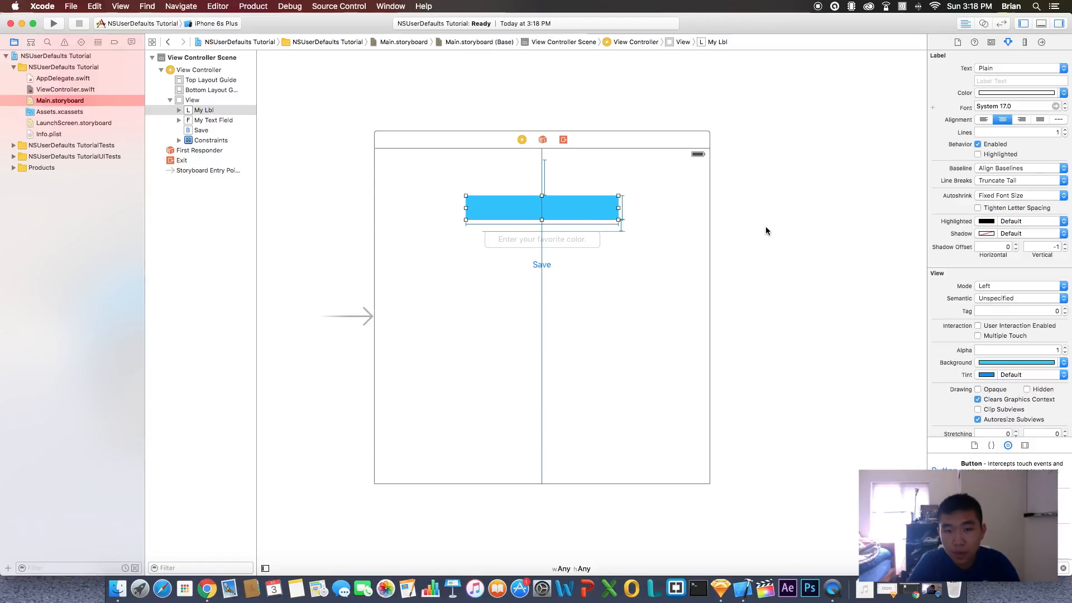
left_click(543, 238)
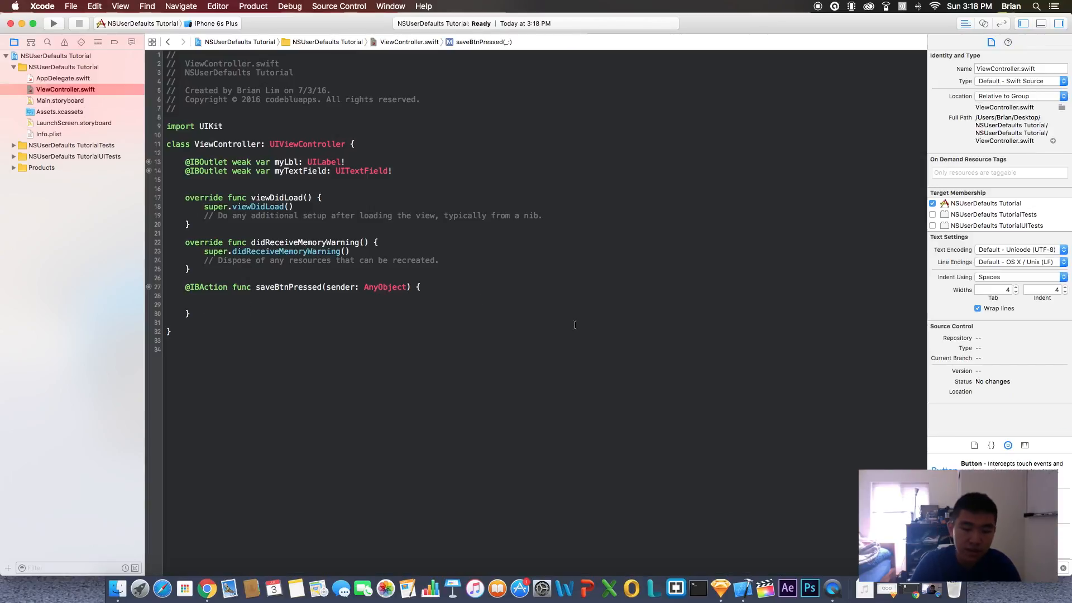
- In saveBtnPressed, declare userInput as myTextField.text
type("var")
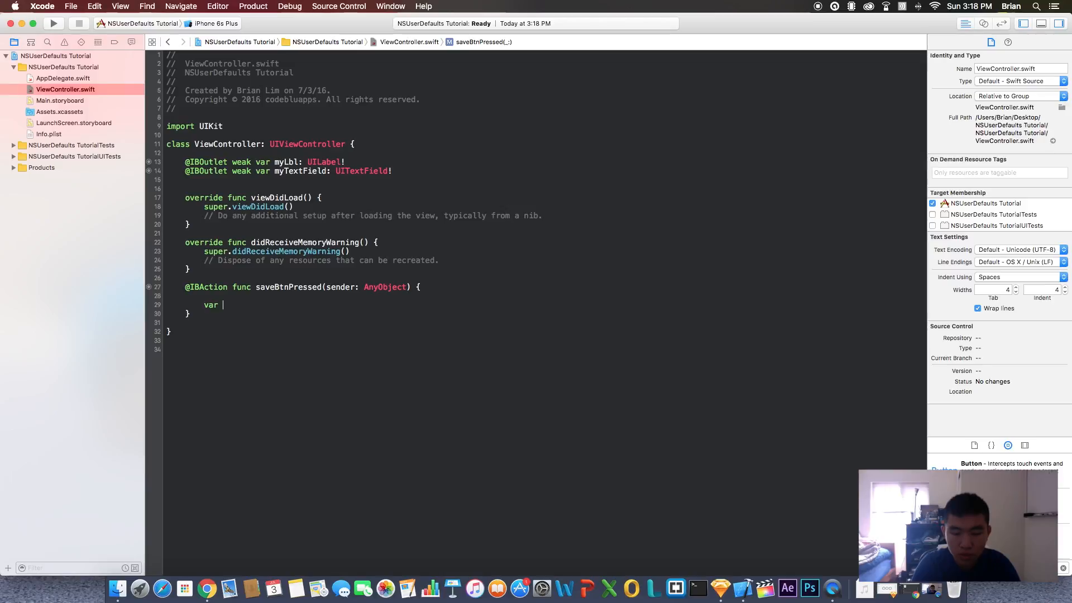
type("userInput")
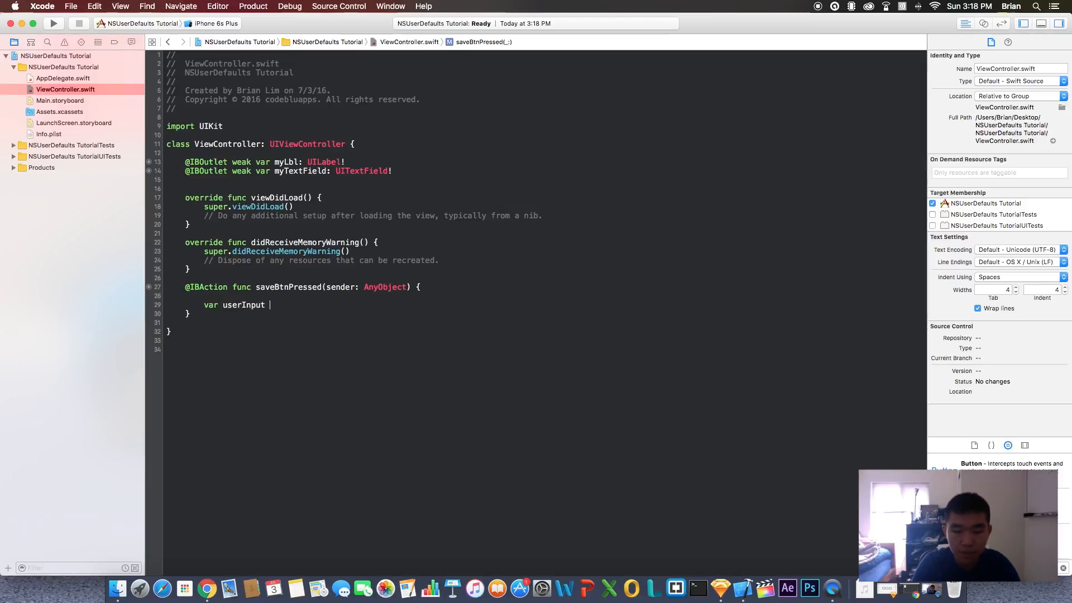
type("= myTextField.")
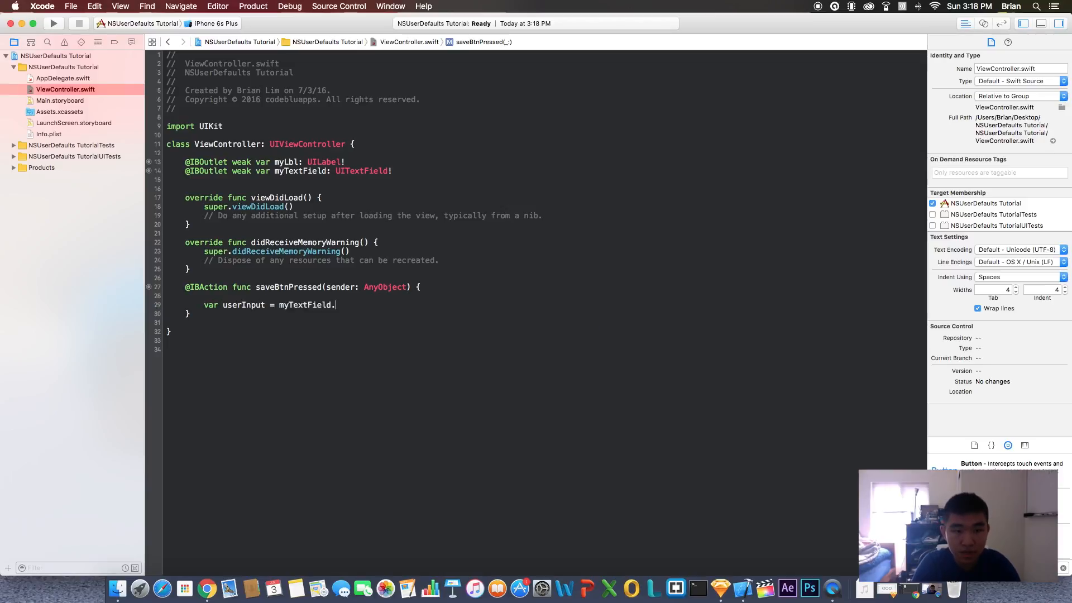
type("text")
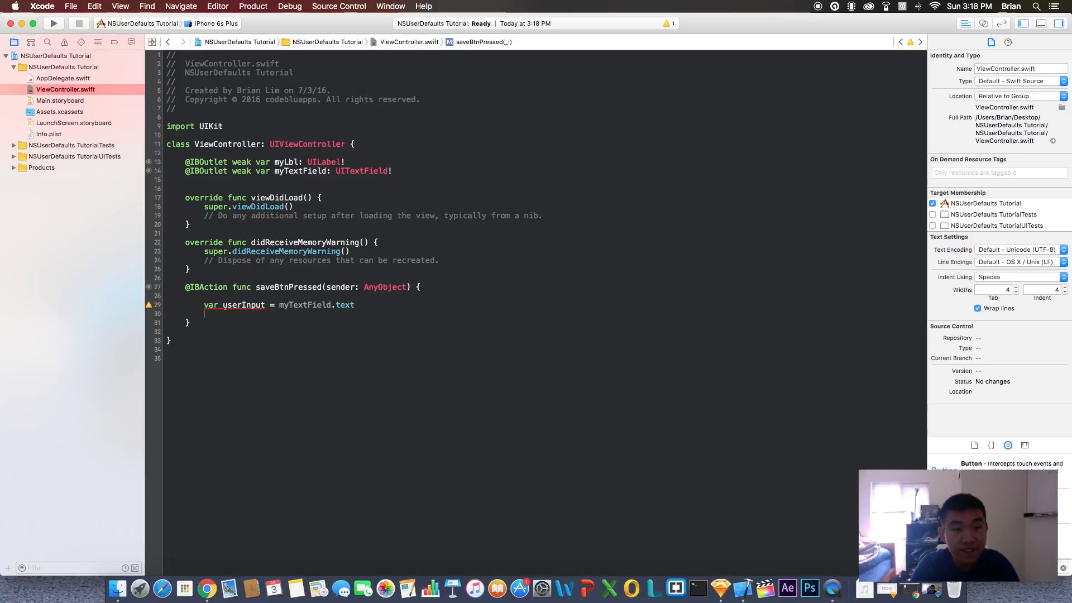
- Store userInput in NSUserDefaults standardUserDefaults under the key "Color"
type("nsuser")
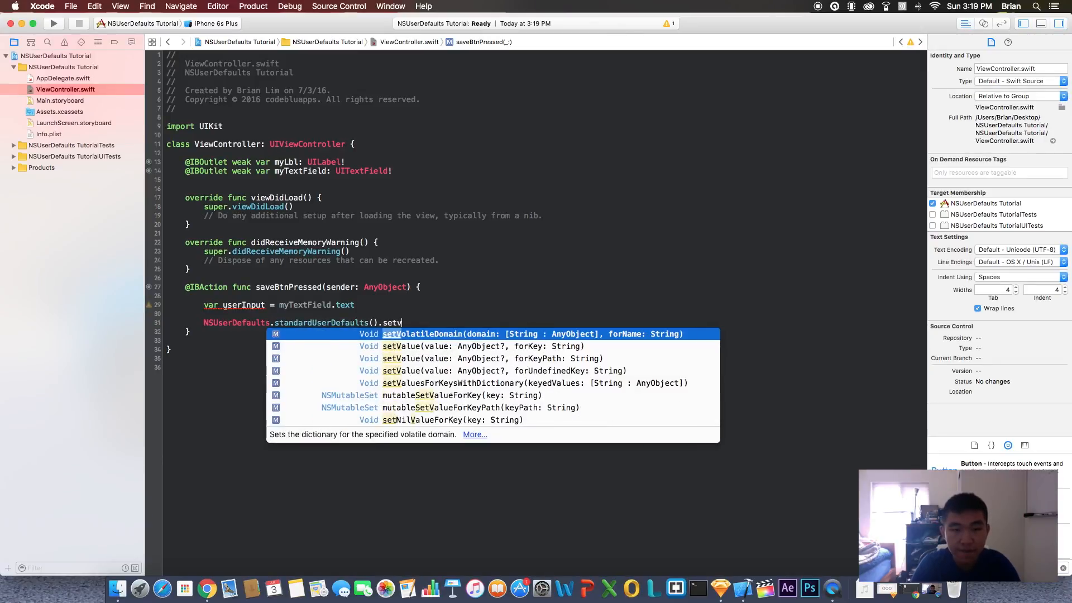
type("alue(value: AnyObject?, forKey: String")
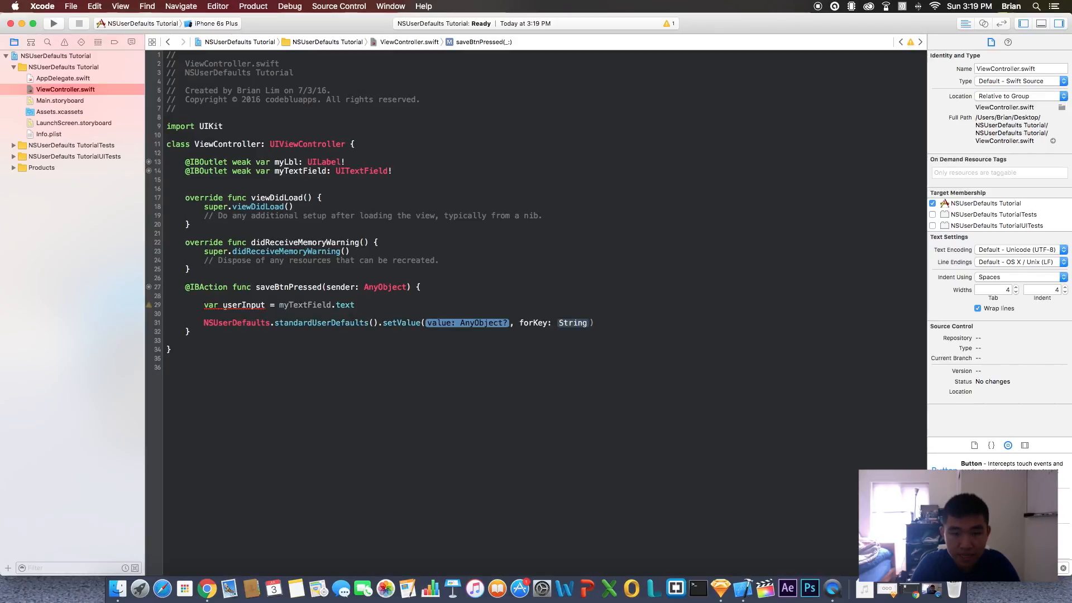
type("userInput")
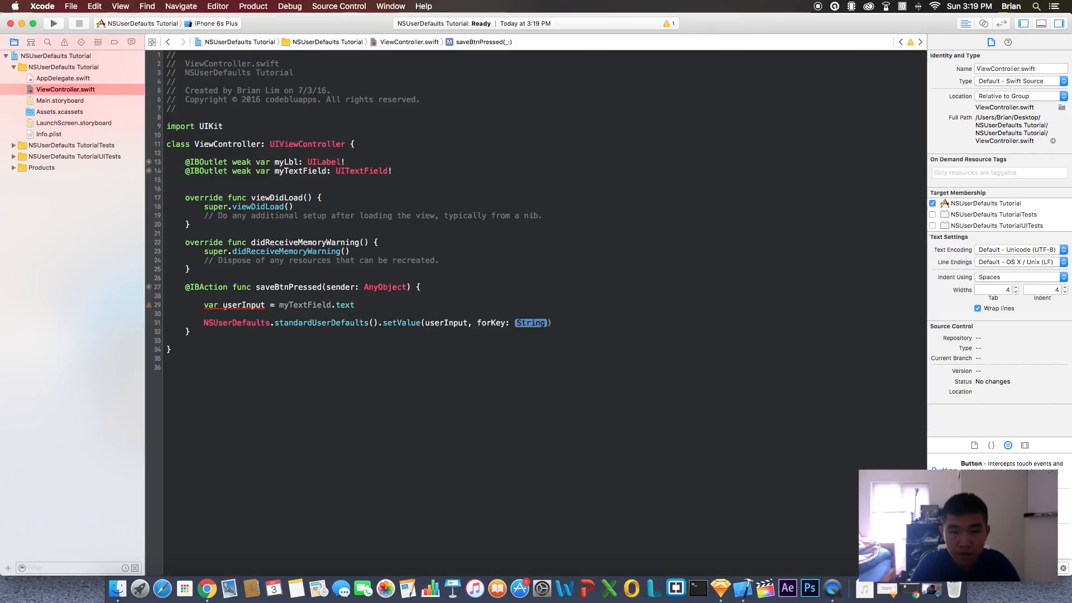
type("\"\"")
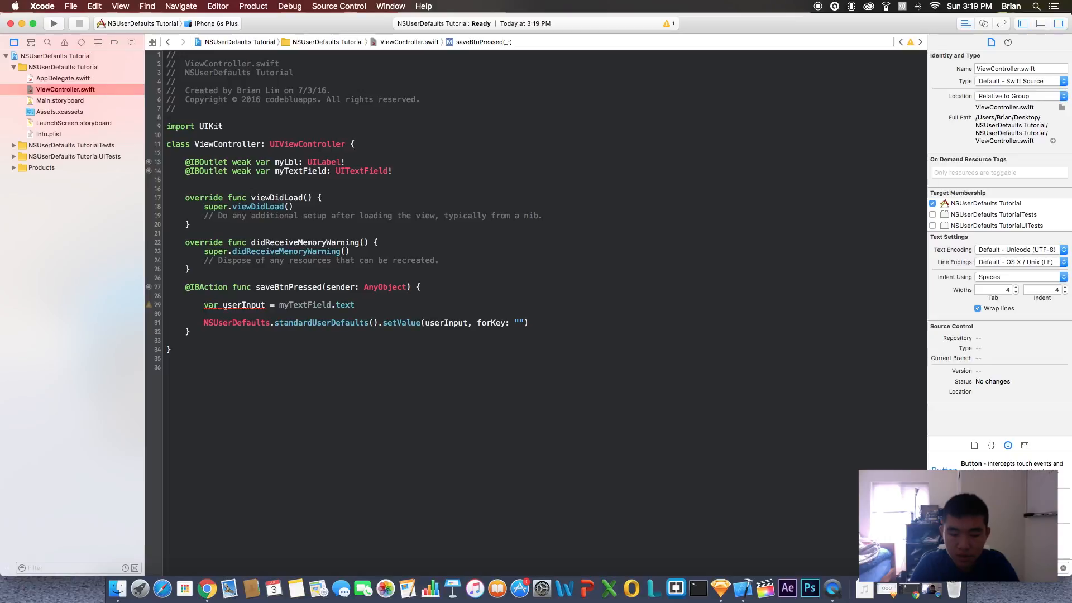
type("Color")
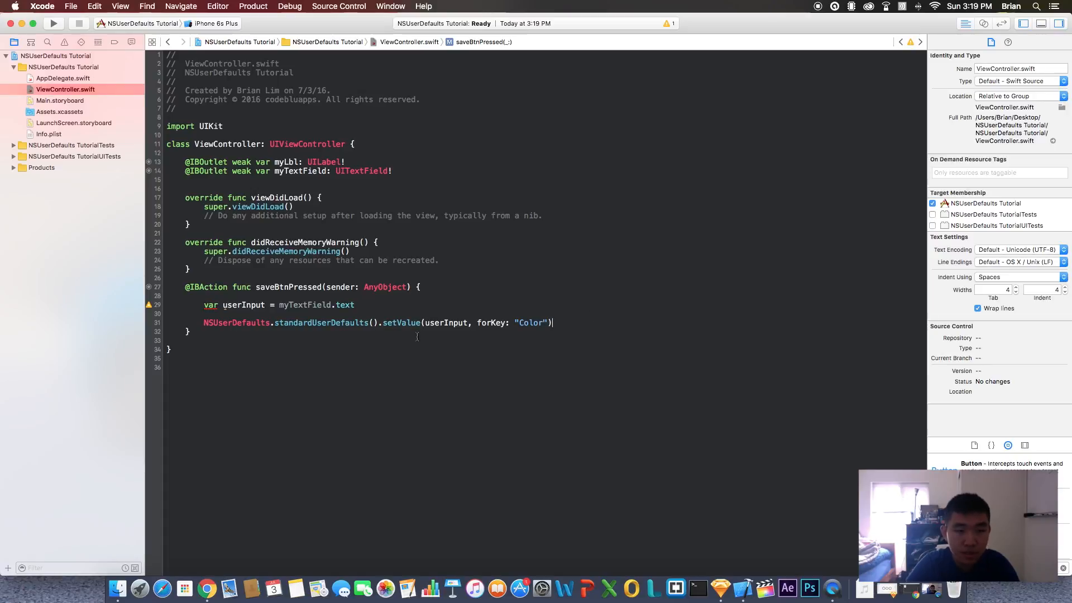
- Make userInput a let constant instead of var and start a new line above viewDidLoad
double_click(211, 304)
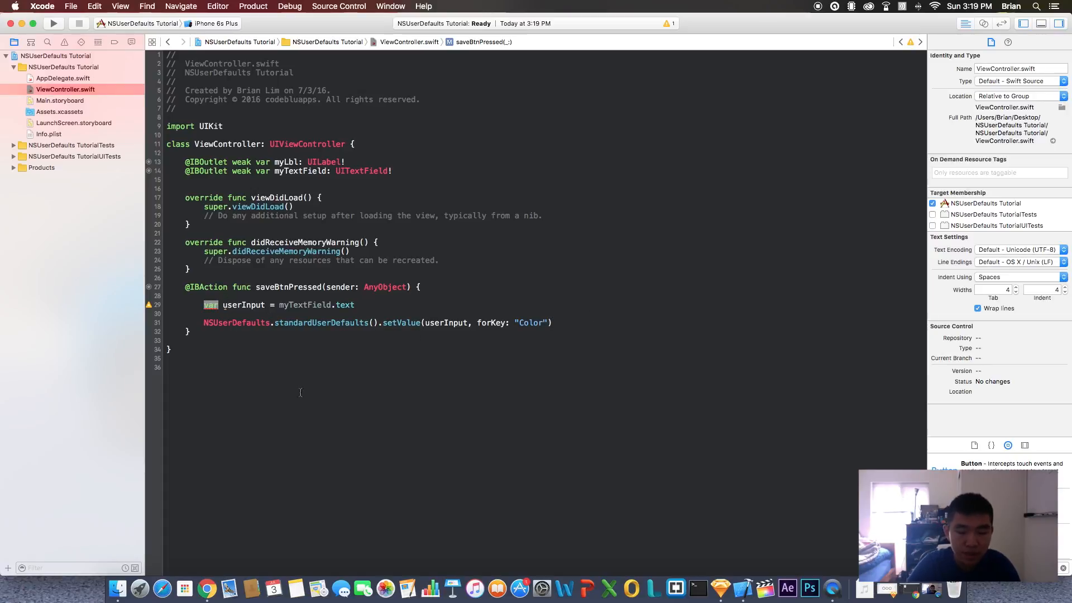
type("let")
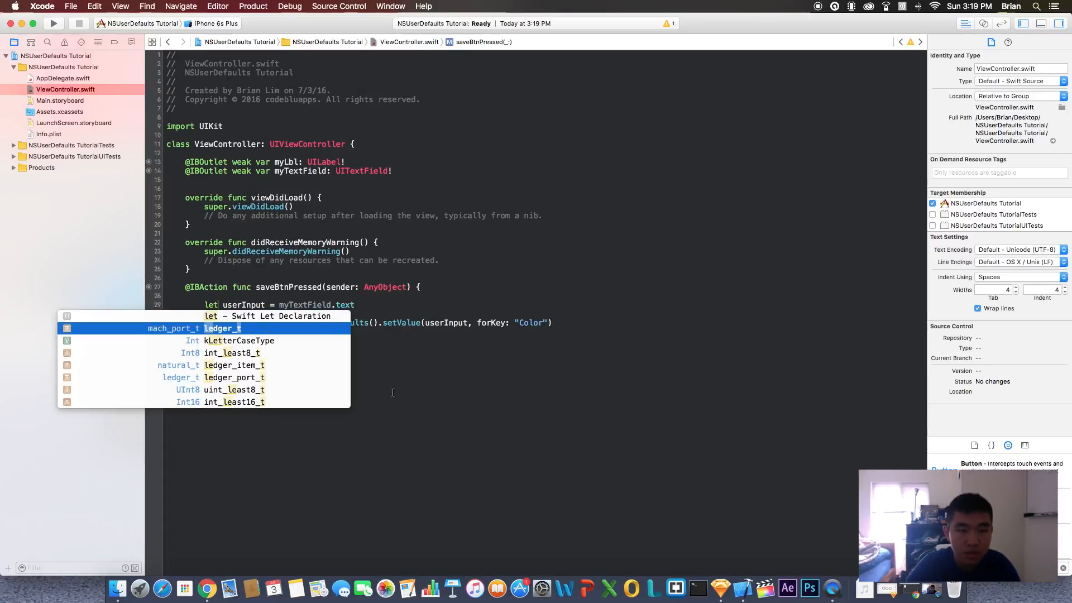
key("Escape")
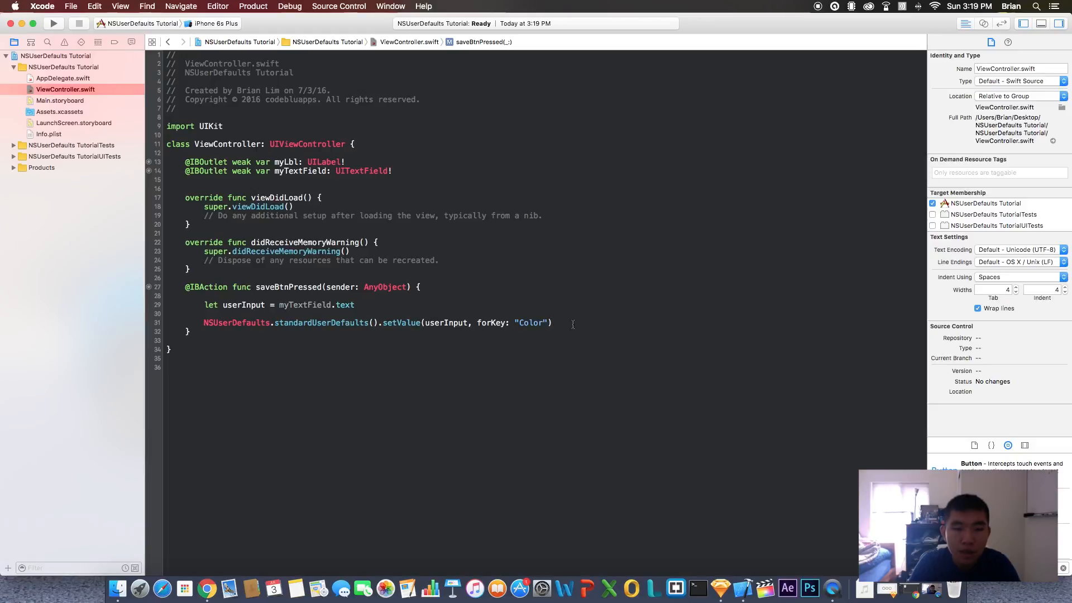
left_click(553, 323)
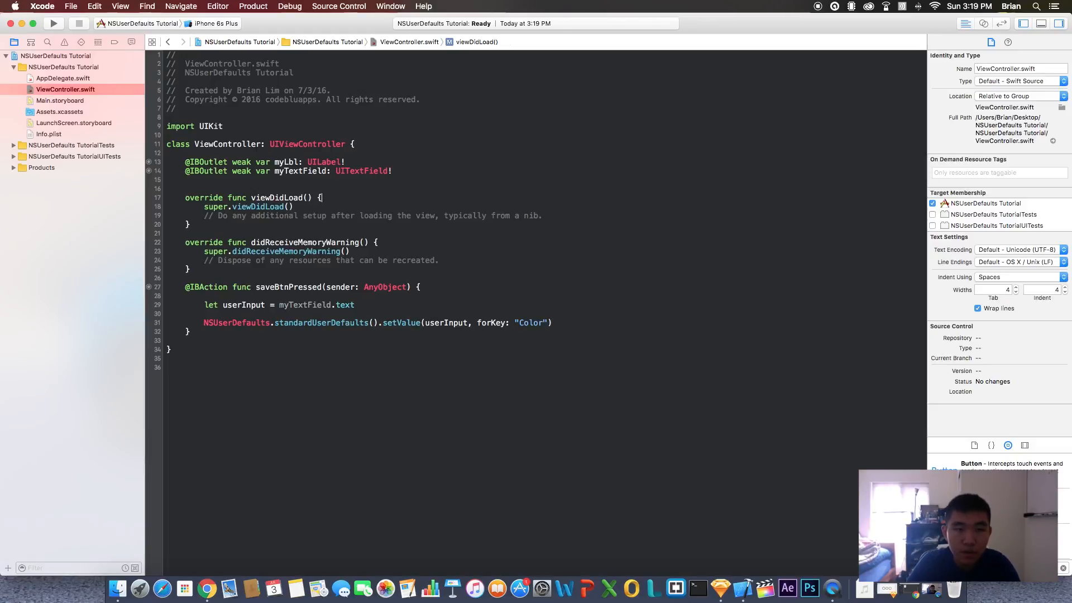
- Override viewWillAppear with if let color = NSUserDefaults.standardUserDefaults().valueForKey("Color")
type("w")
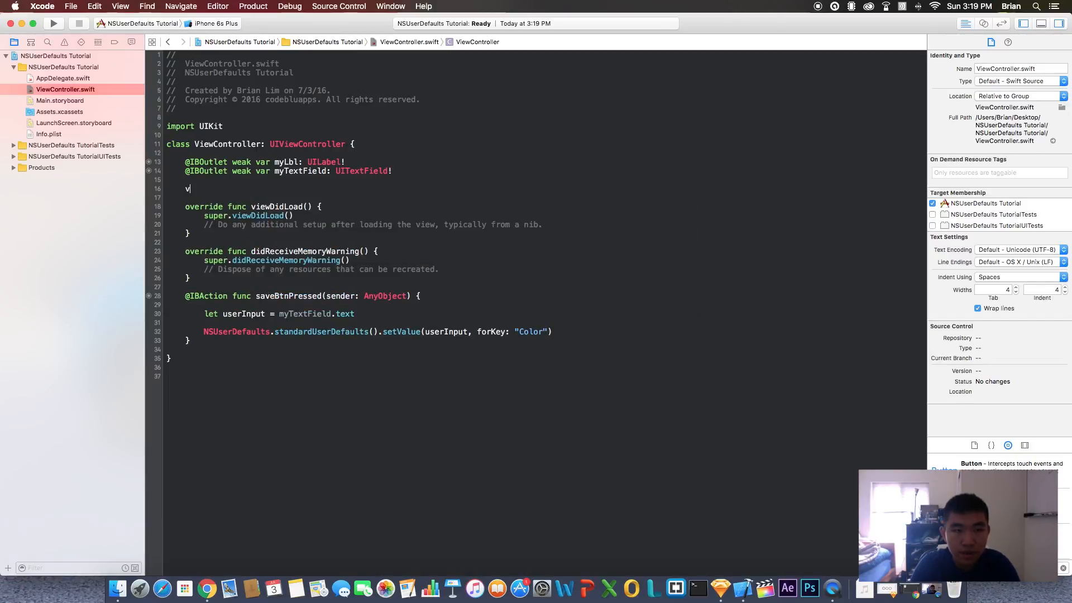
type("iewwillap")
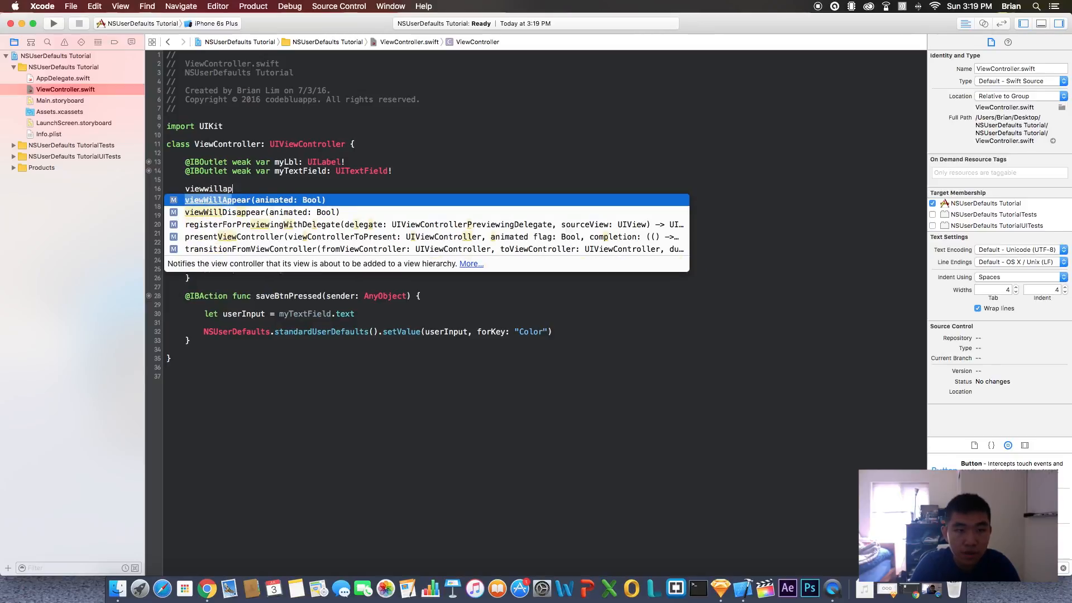
key("return")
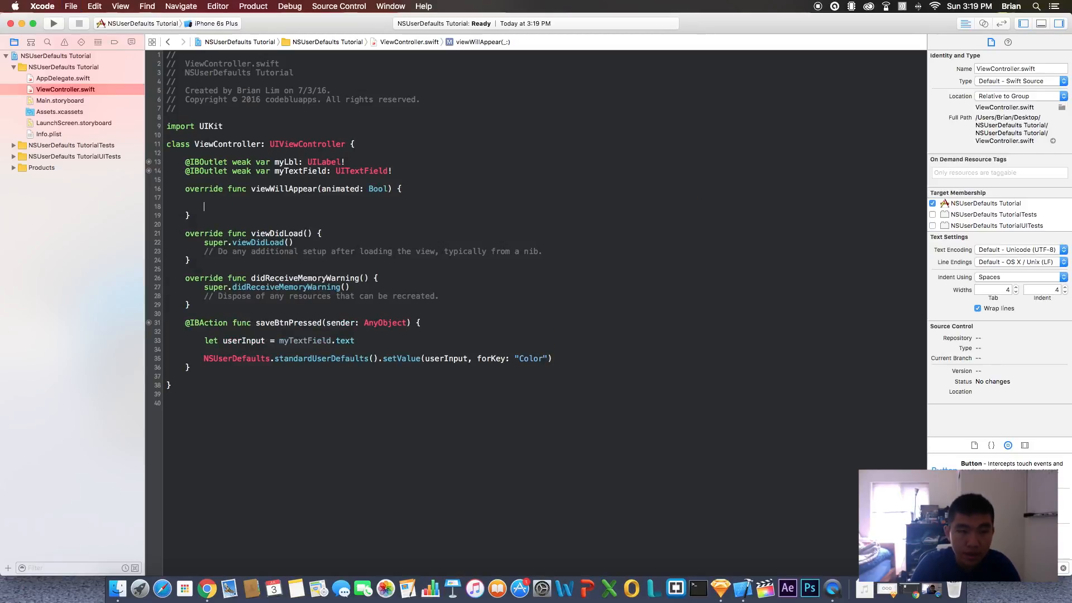
type("if")
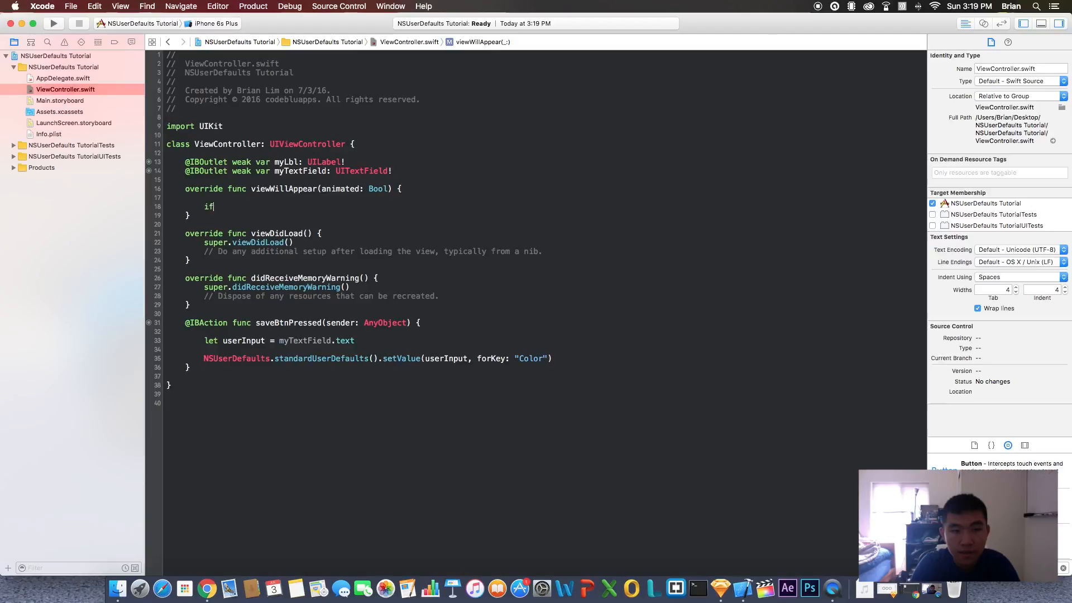
type("let")
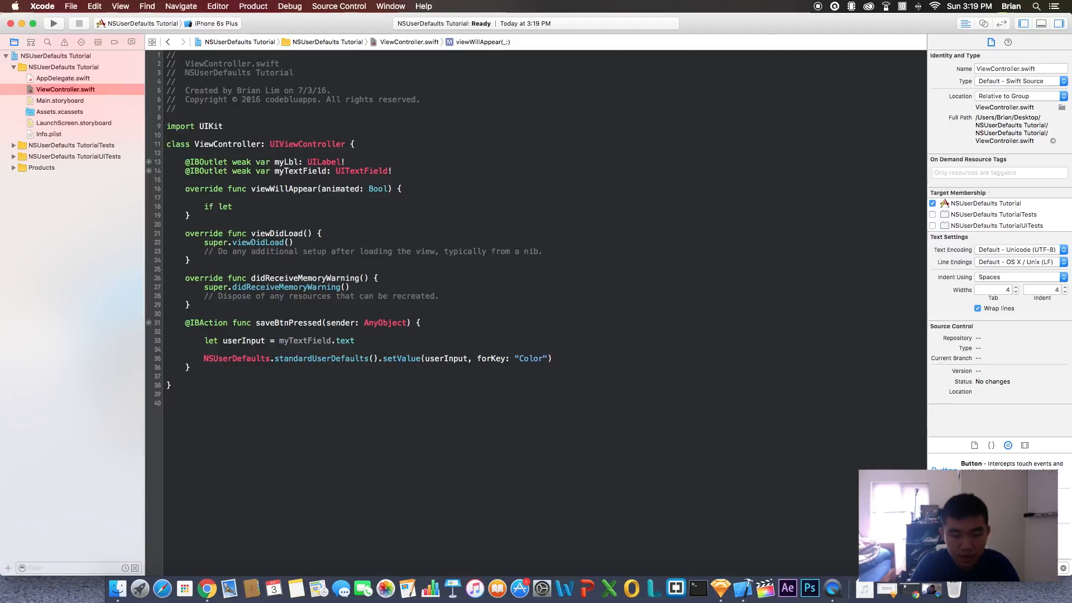
type("color =")
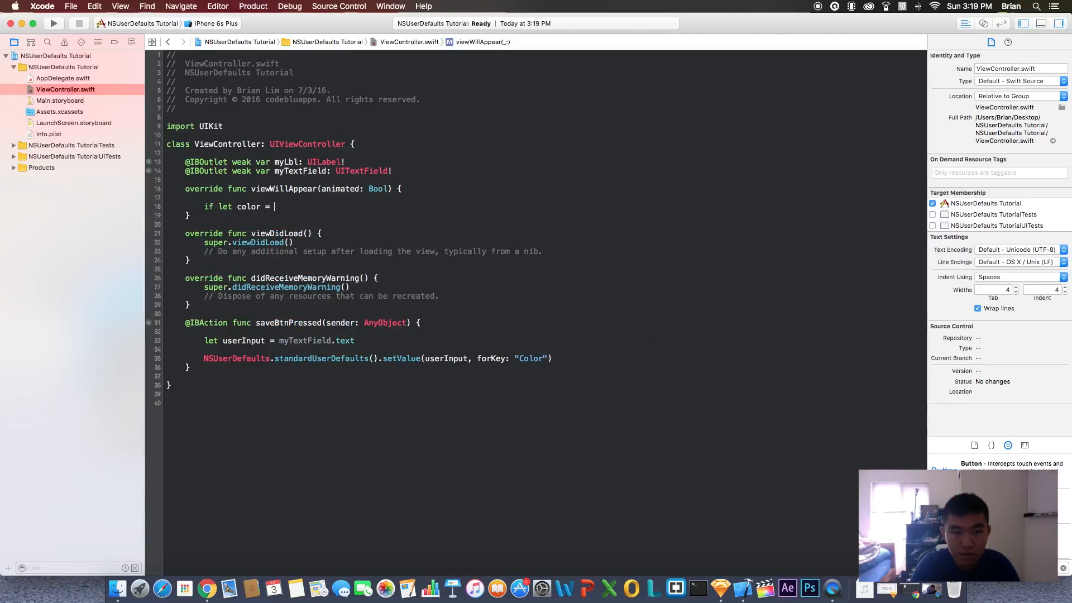
type("NSUserDefaults.standardUserDefaults()")
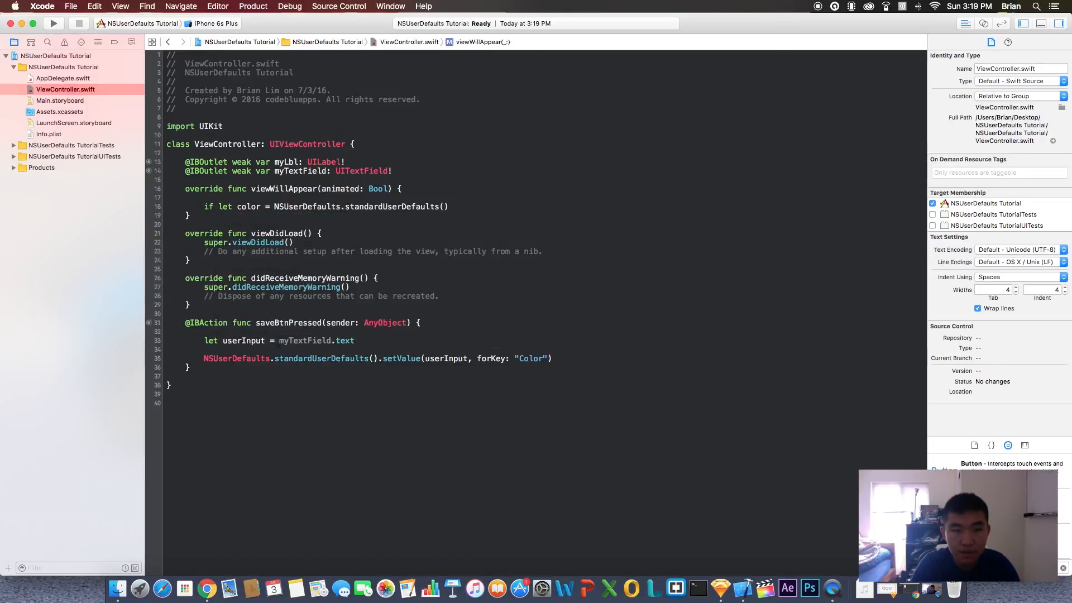
type(".valueForKey(\"\")")
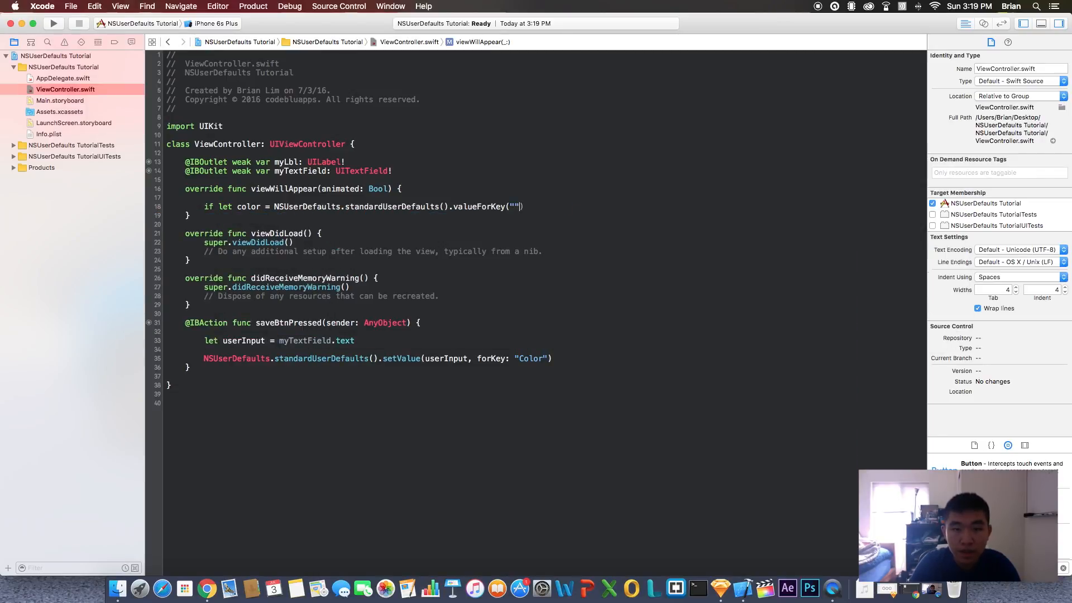
type("Color")
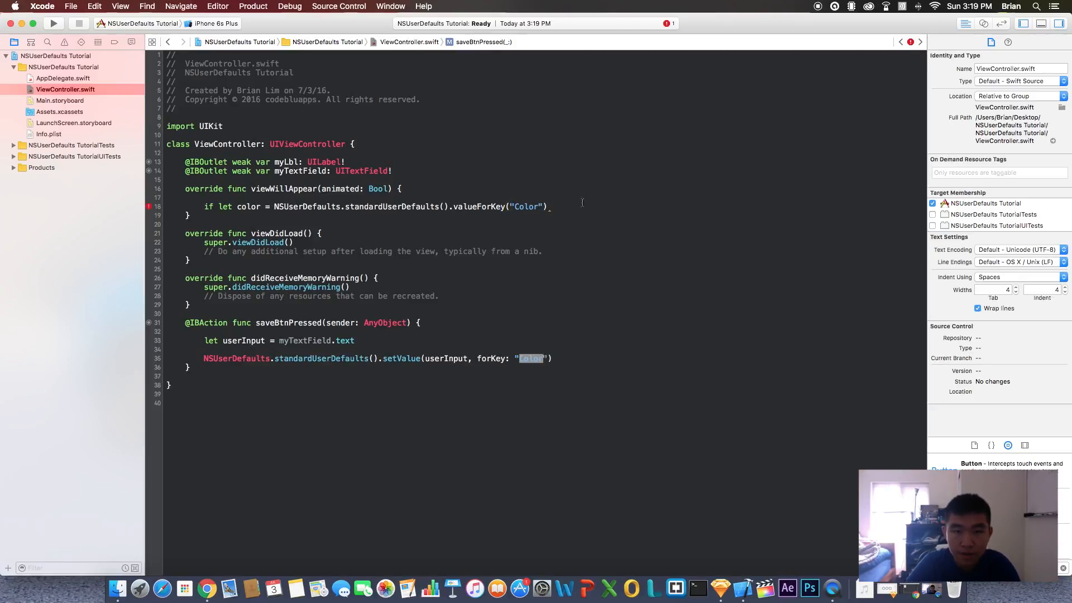
left_click(554, 206)
type(" {")
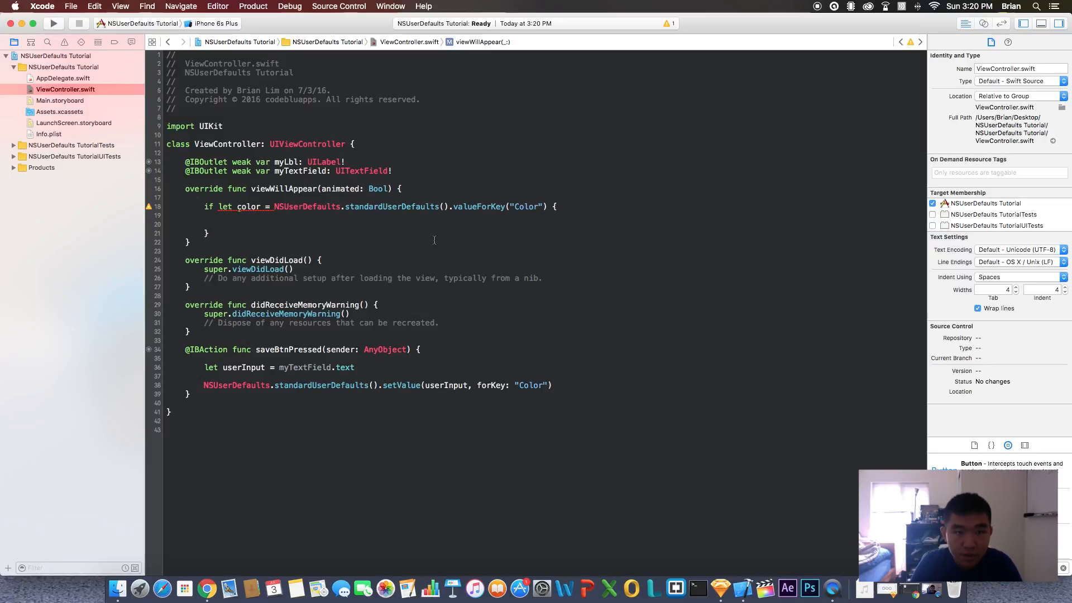
- Inside the if-let, set myLbl.text to "\(color)" and begin setting myLbl.backgroundColor
type("myLbl.t")
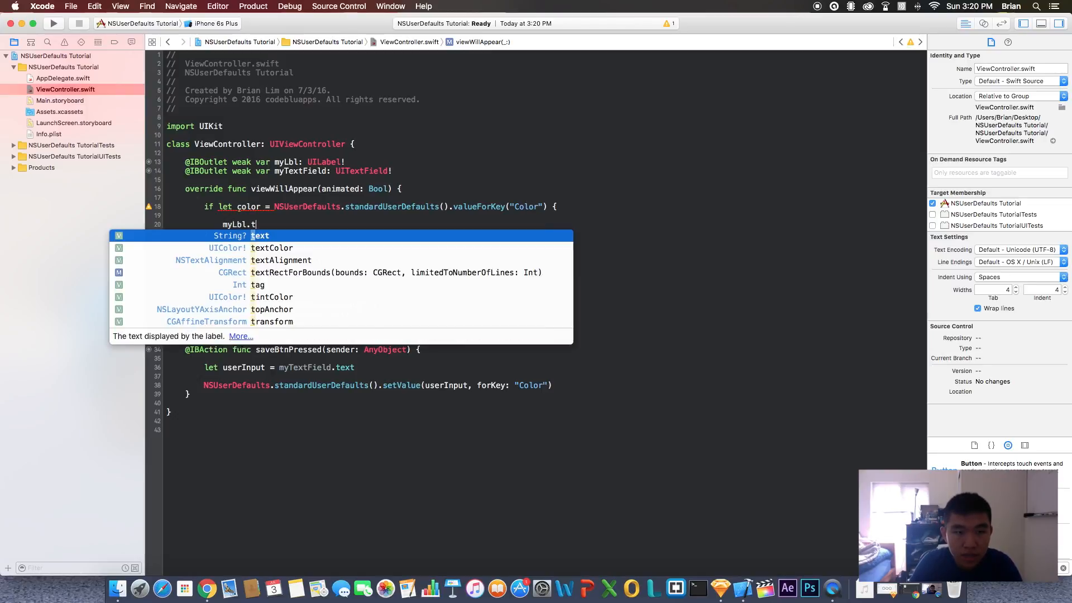
type("ext = \"\"")
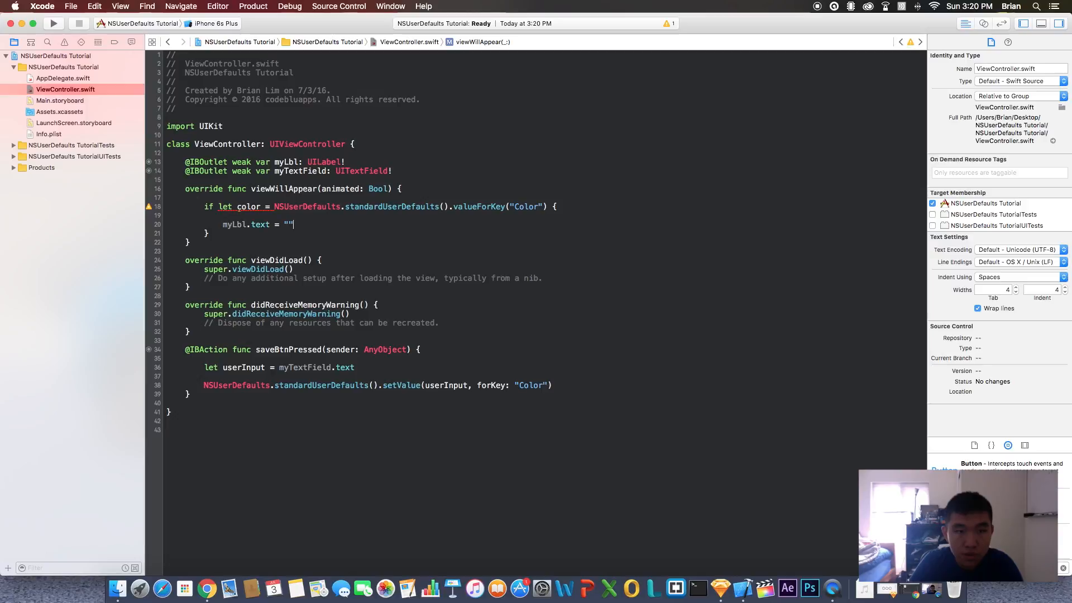
type("C")
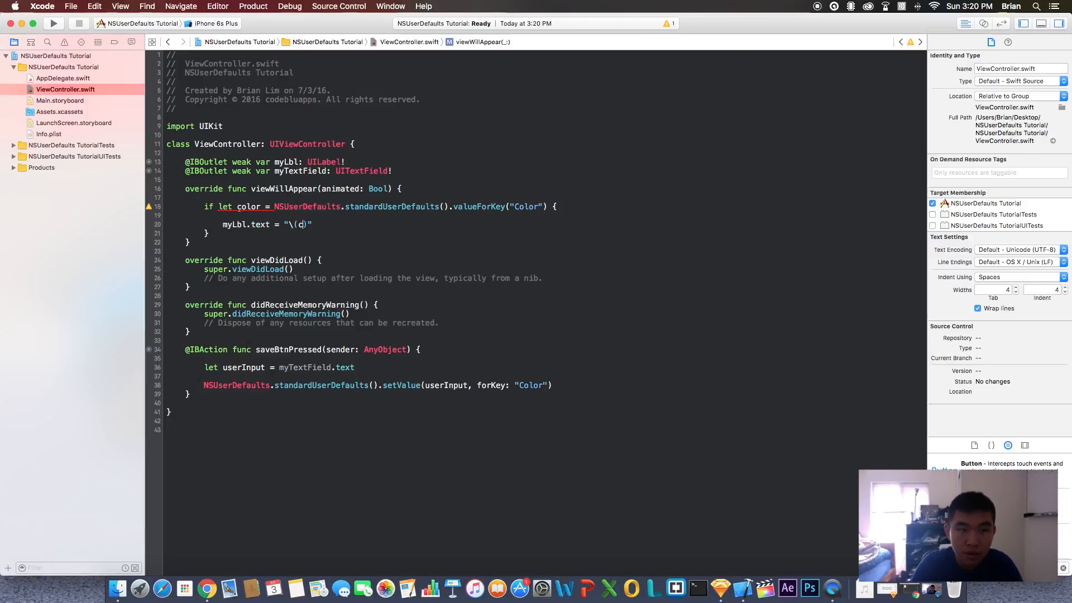
type("olor")
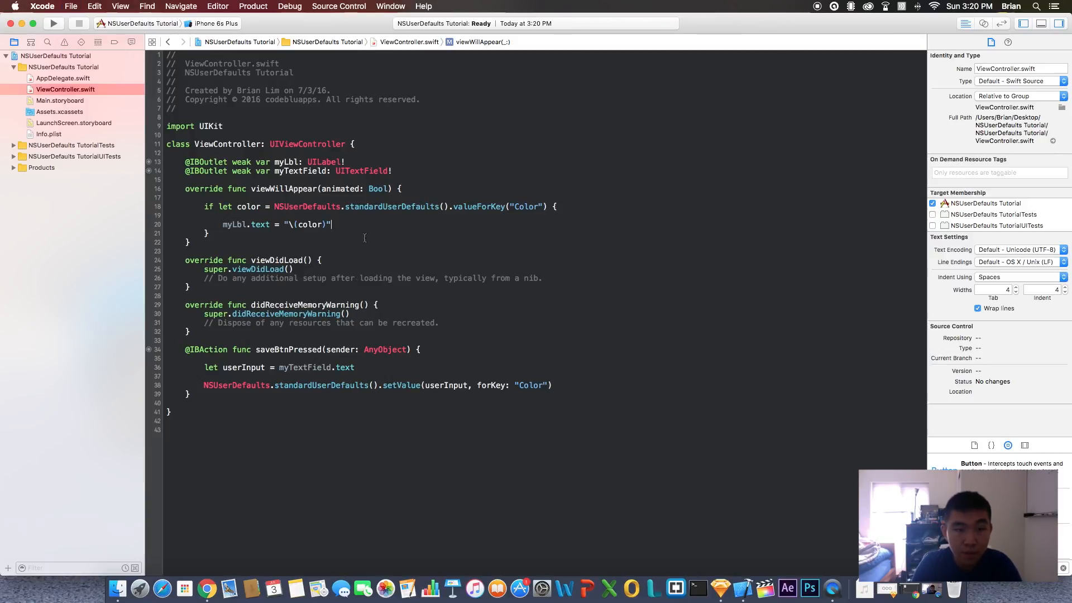
type("myL")
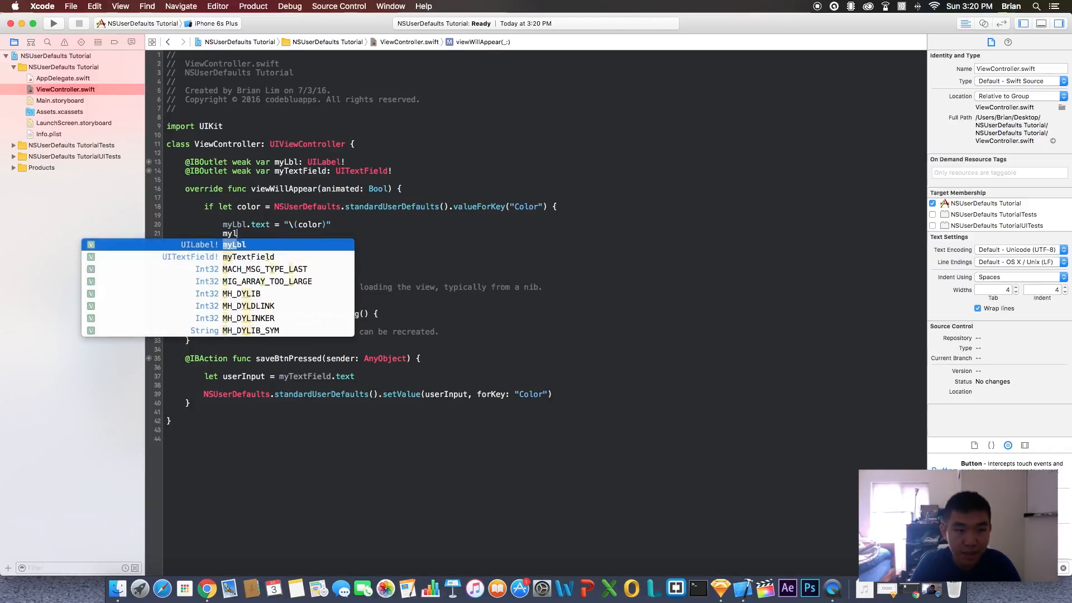
type(".backgroundColor")
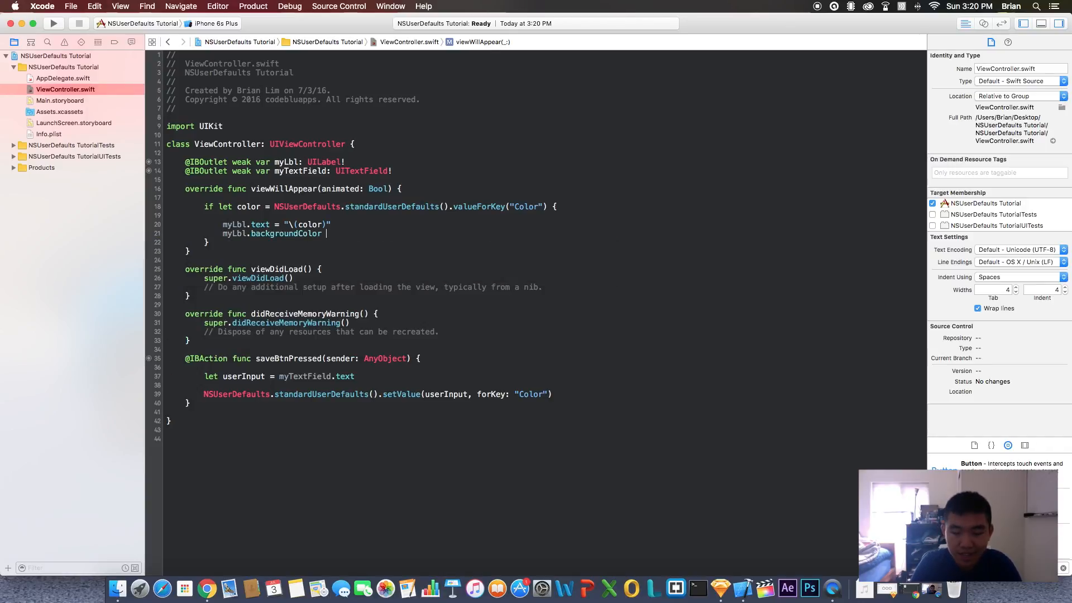
type("= s")
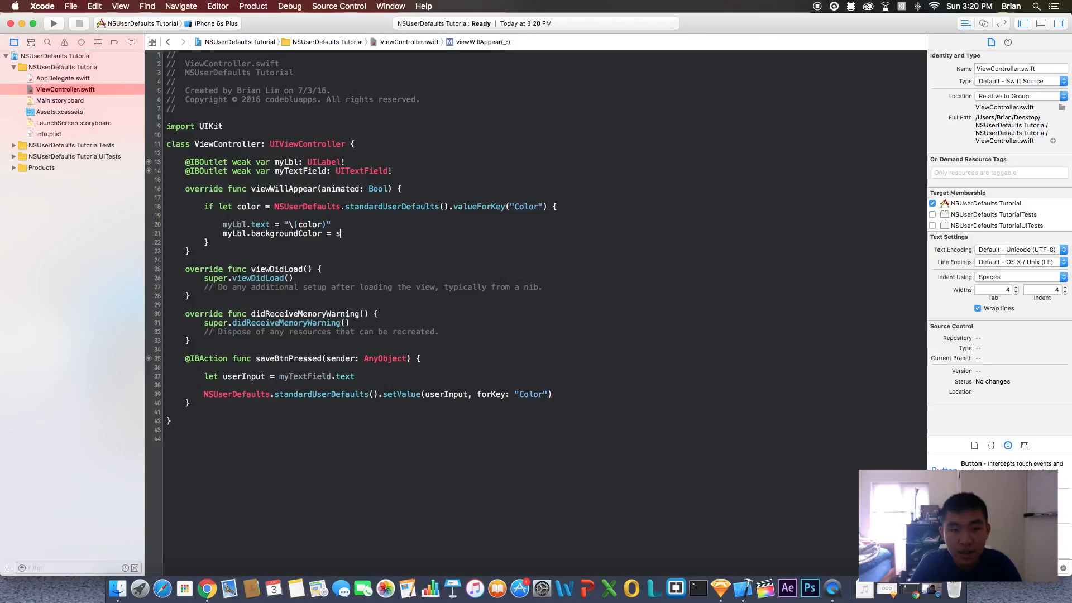
type("nsco")
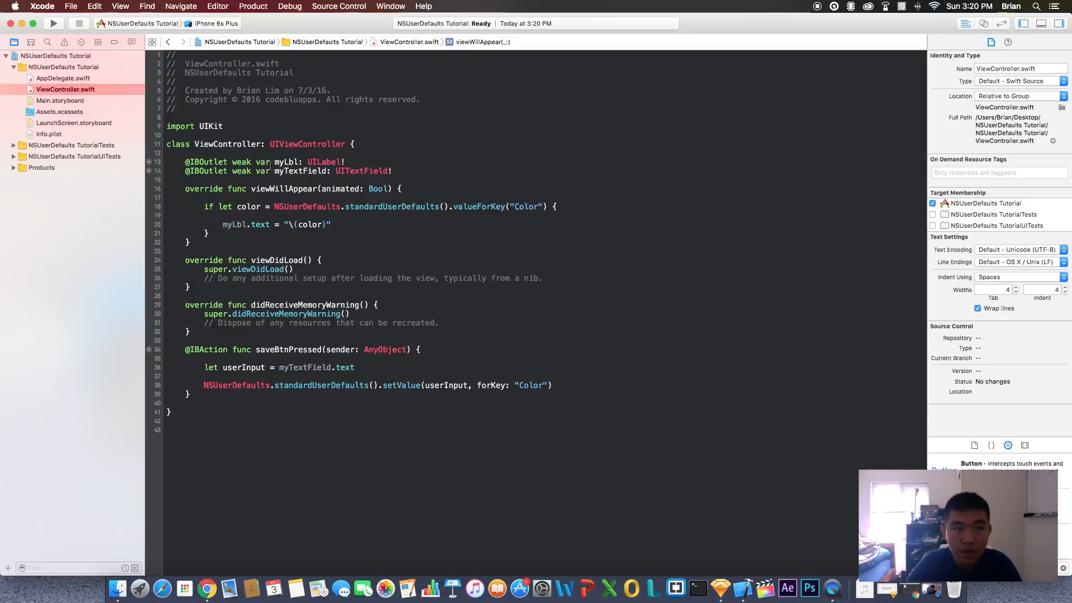
- Select the iPhone 4s simulator as the run destination and launch the app on it
left_click(215, 23)
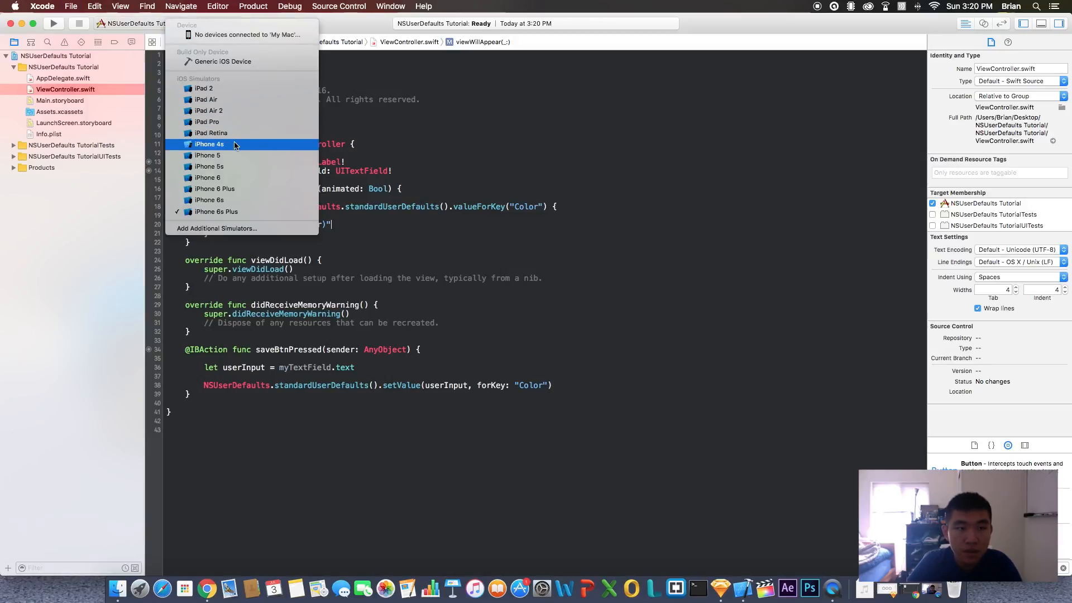
left_click(209, 144)
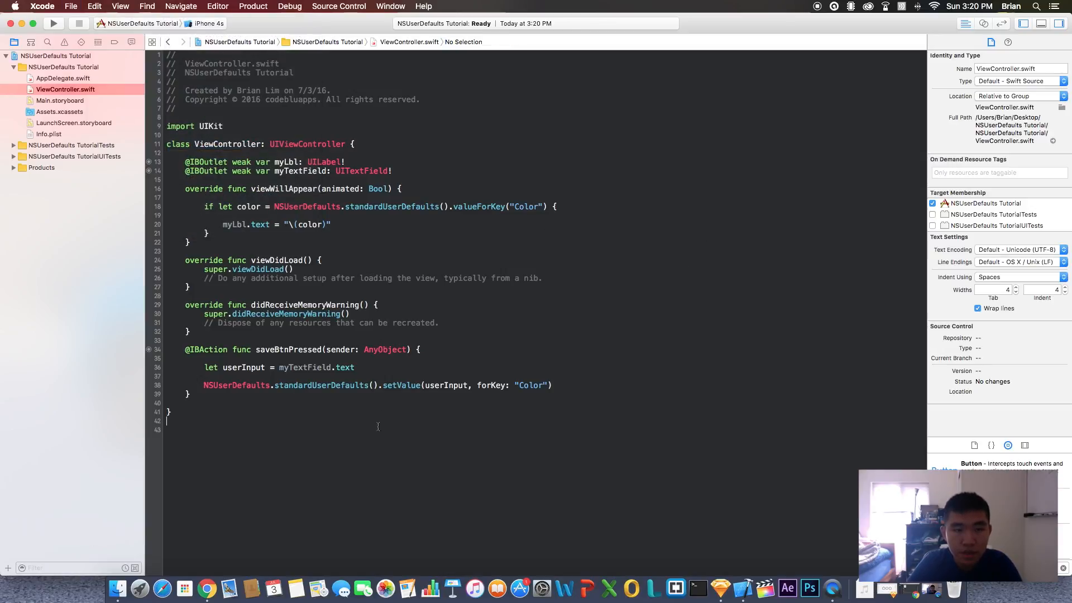
left_click(53, 23)
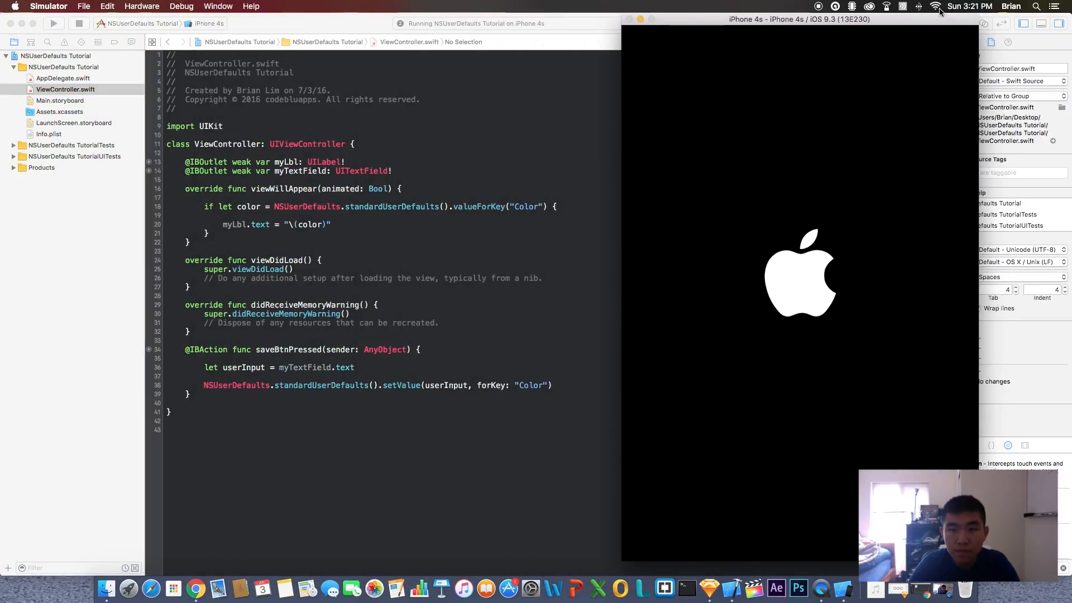
mouse_move(751, 179)
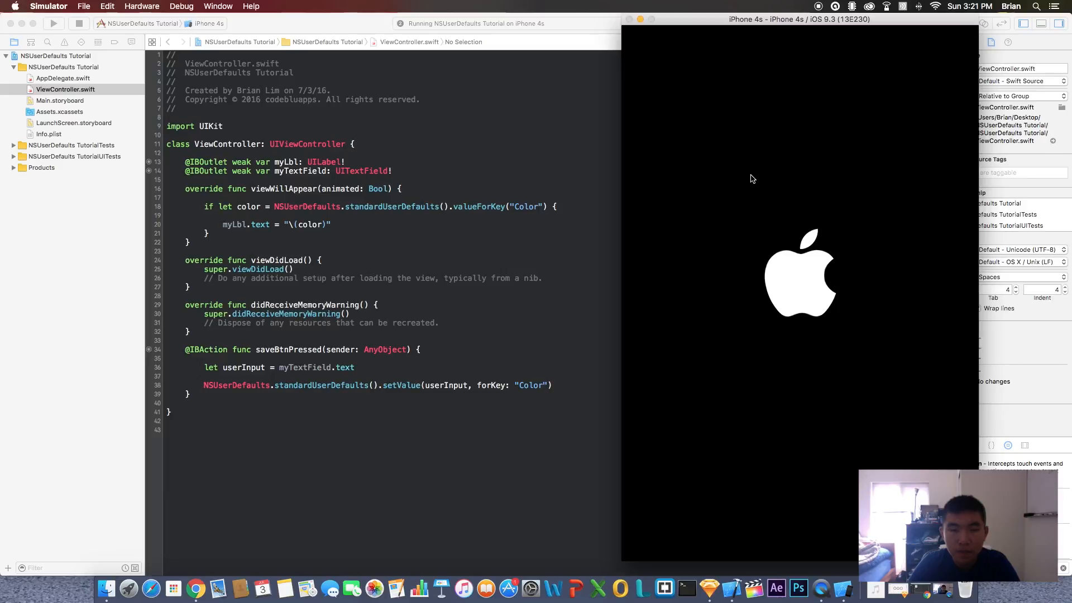
mouse_move(655, 345)
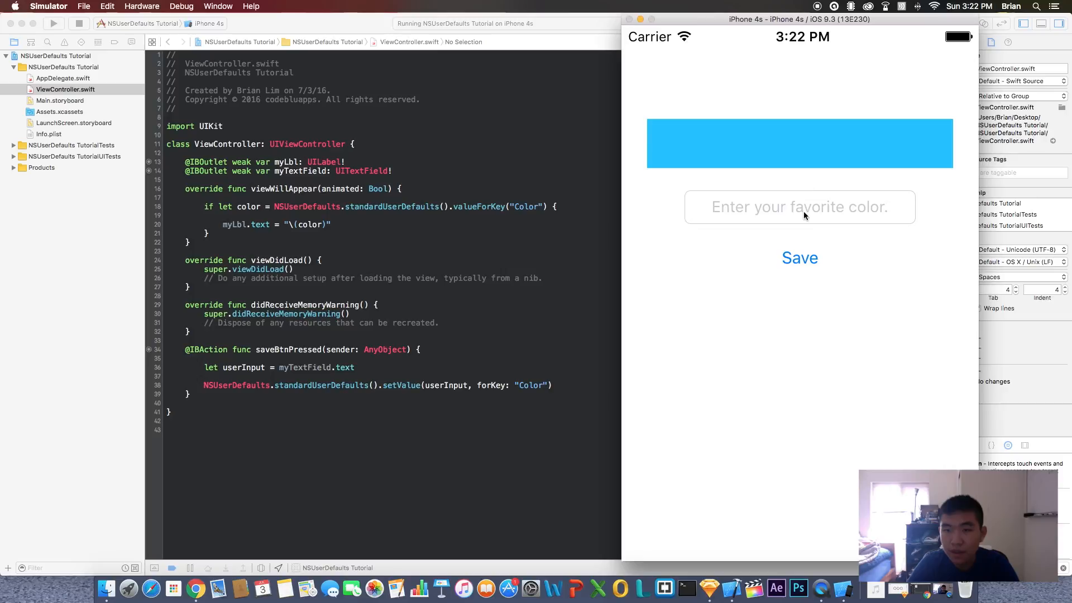
mouse_move(915, 264)
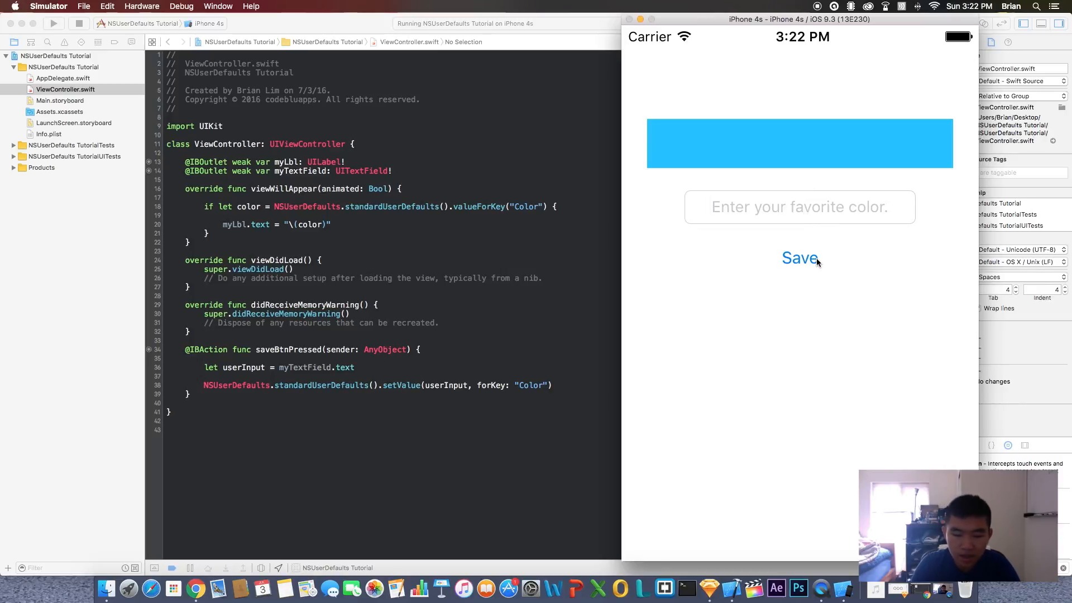
- Enter Blue in the favourite-colour text field and save it
type("Blue")
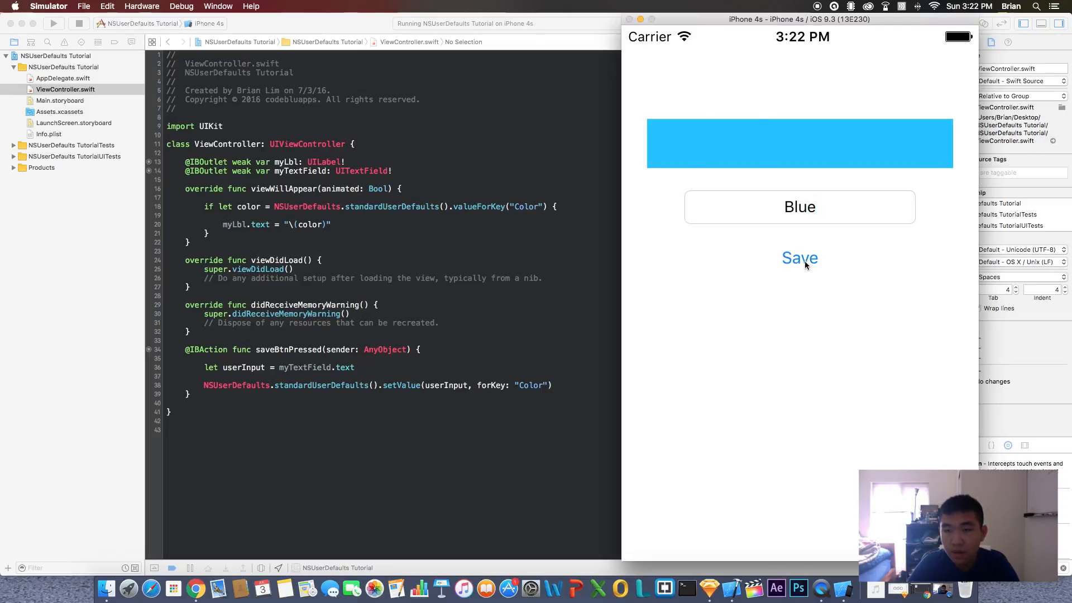
mouse_move(769, 294)
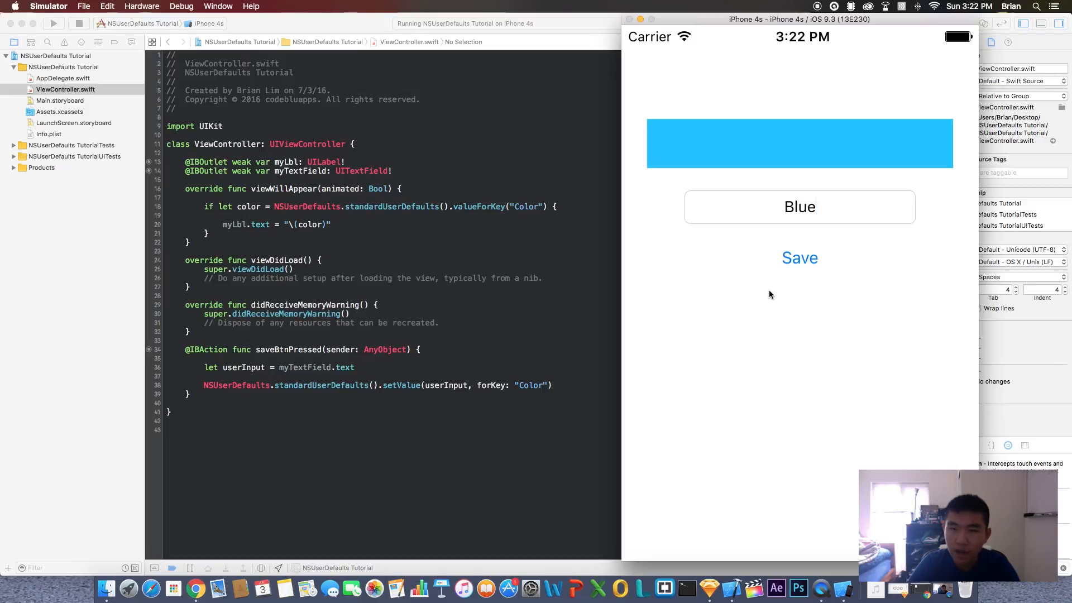
mouse_move(596, 231)
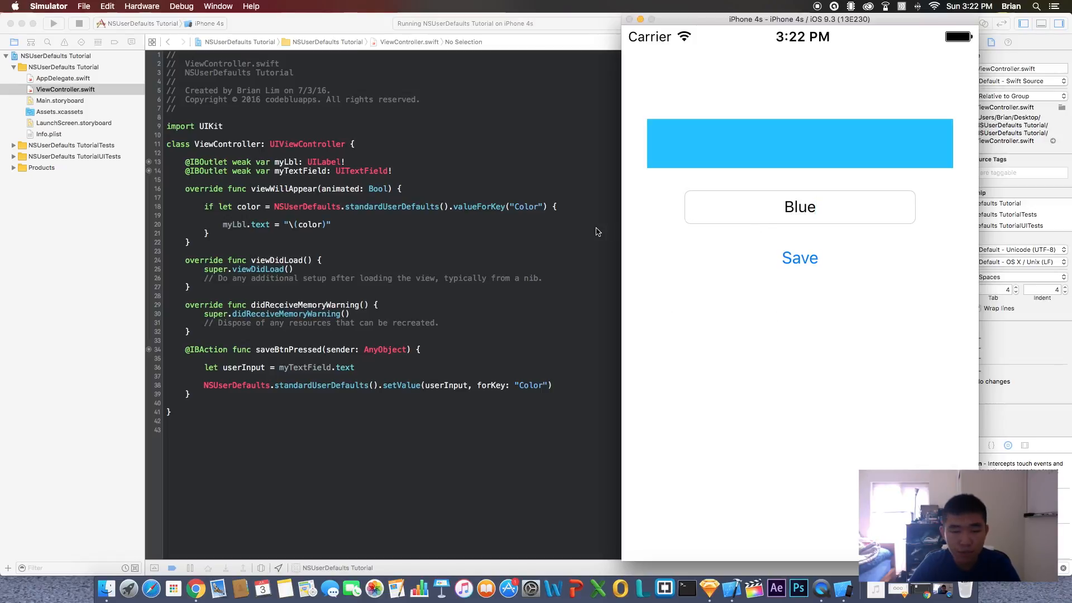
mouse_move(800, 275)
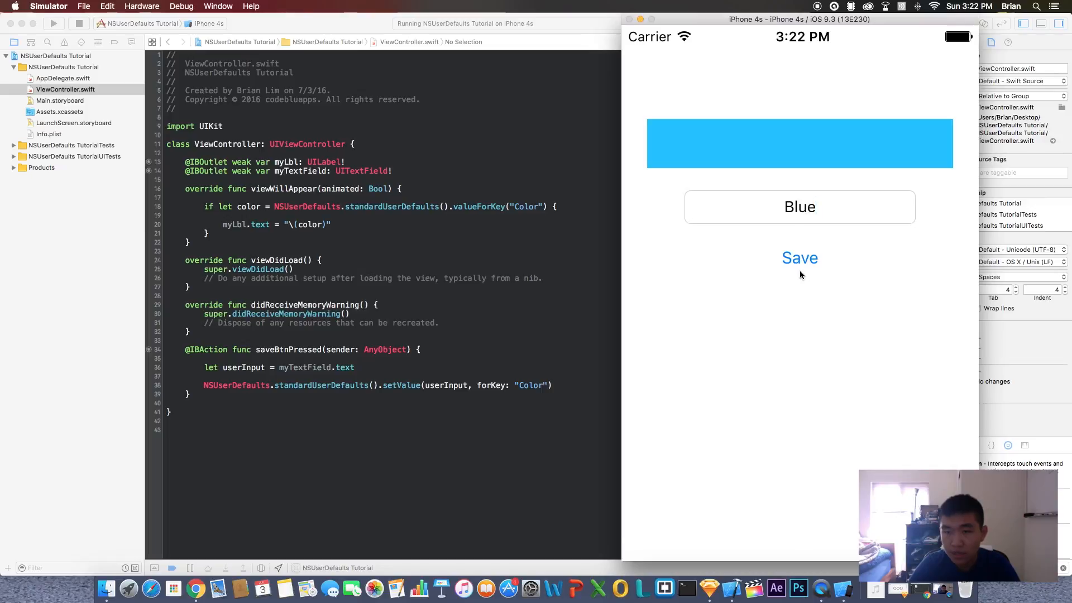
mouse_move(739, 209)
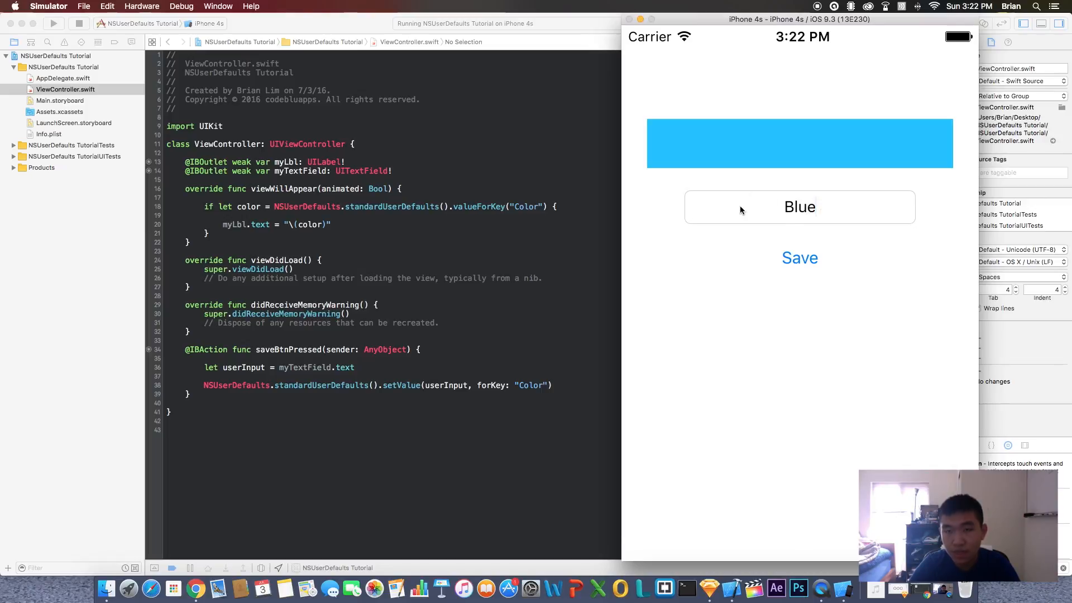
mouse_move(793, 332)
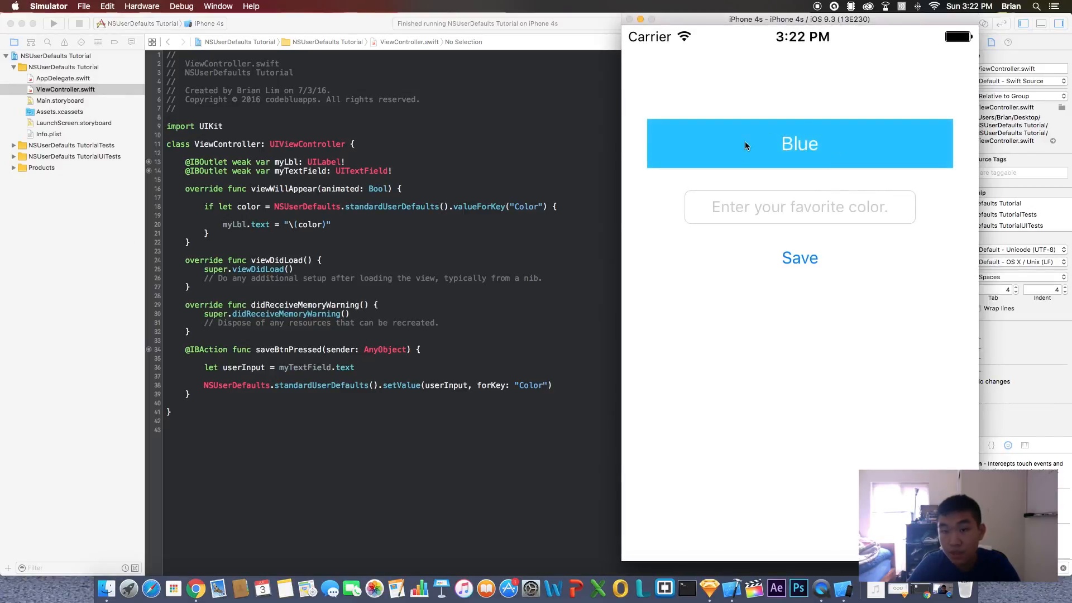
mouse_move(813, 212)
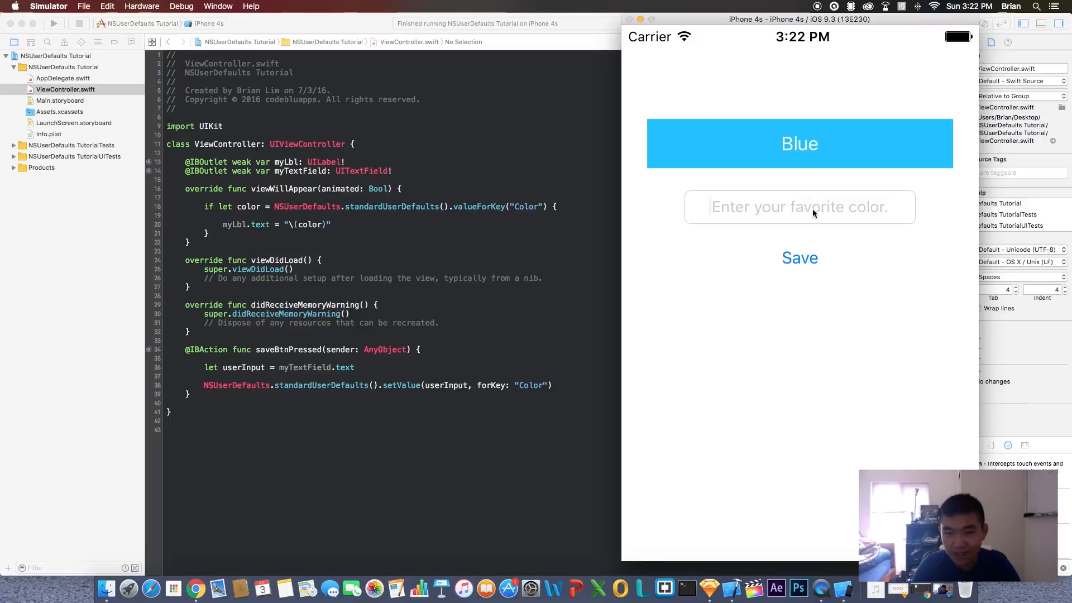
- Enter Green as the new favourite colour in the relaunched app and save it
type("Green")
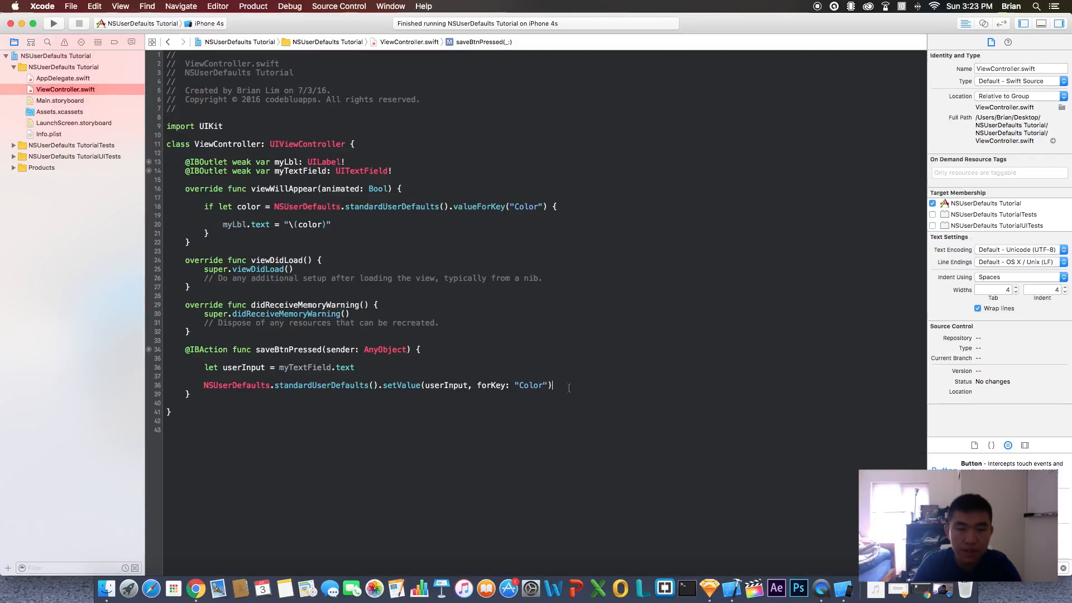
- Add myTextField.text = "" to saveBtnPressed so the field clears, then rebuild the app
type("my")
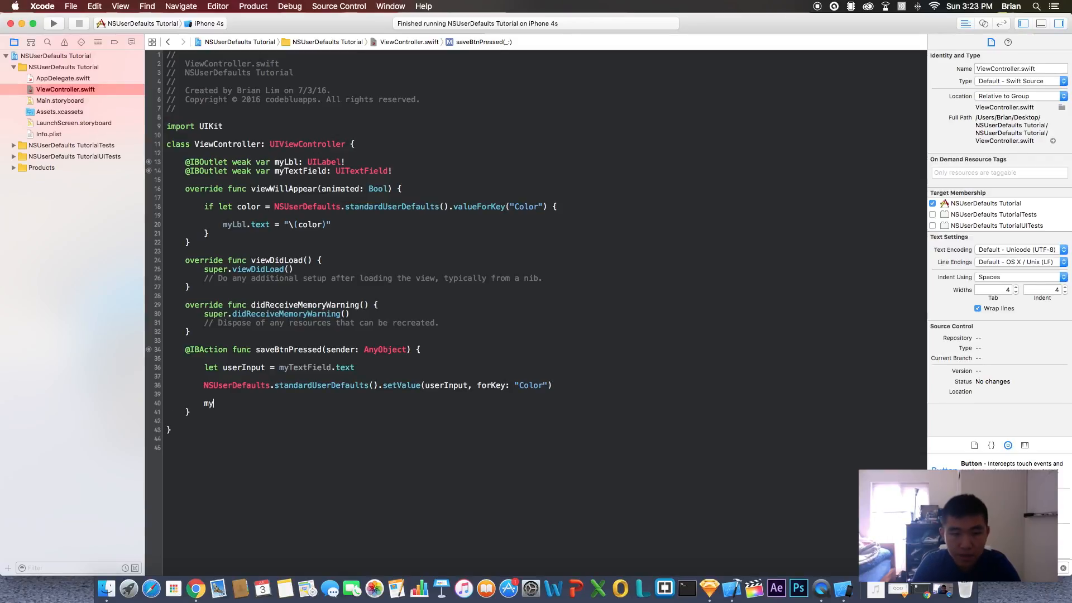
type("TextField.")
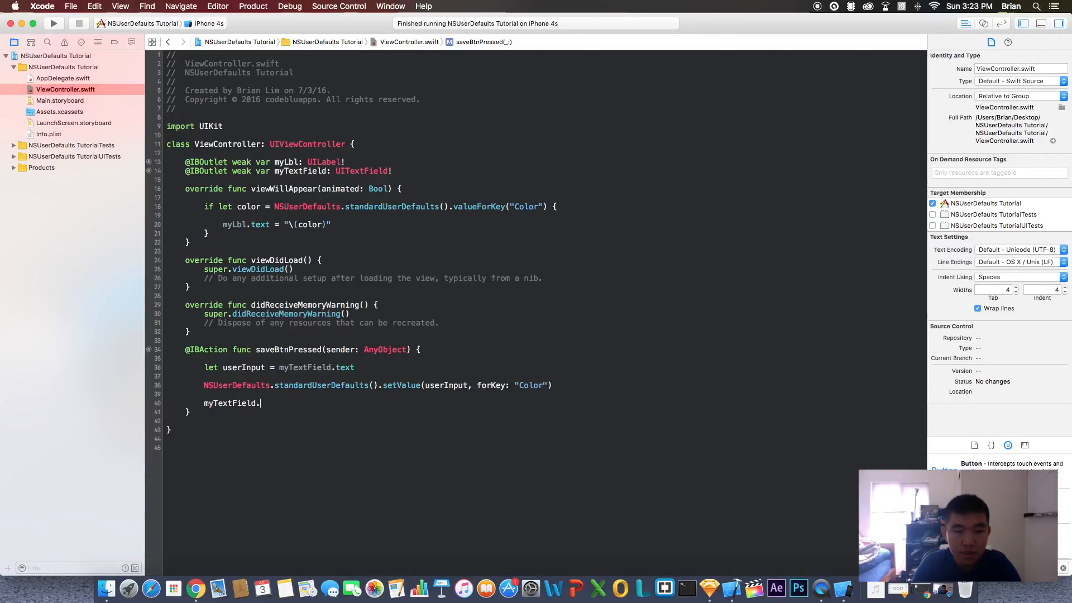
type("text")
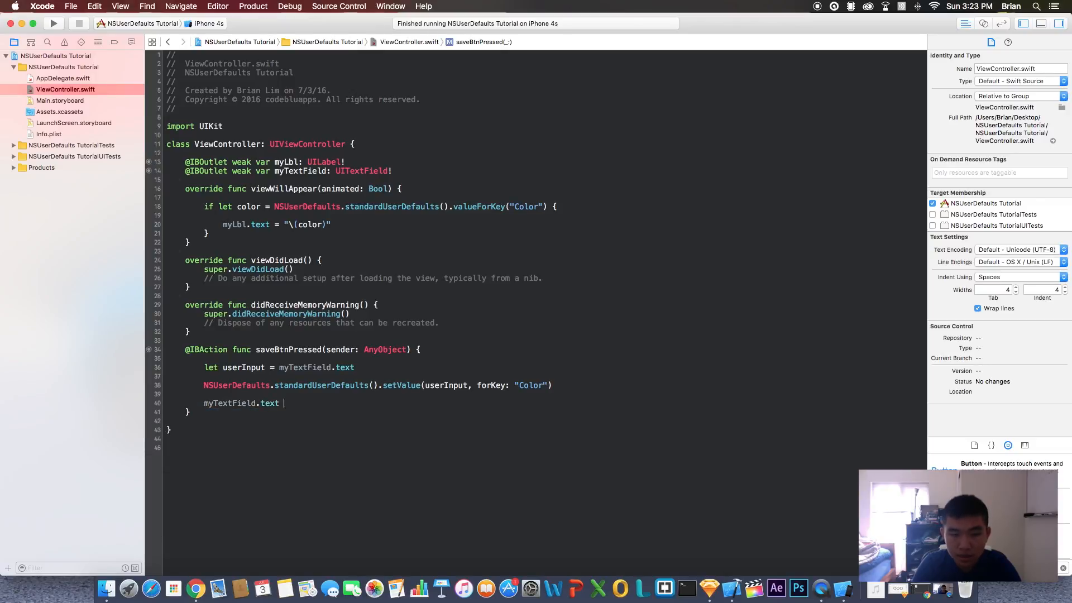
type("placeholder")
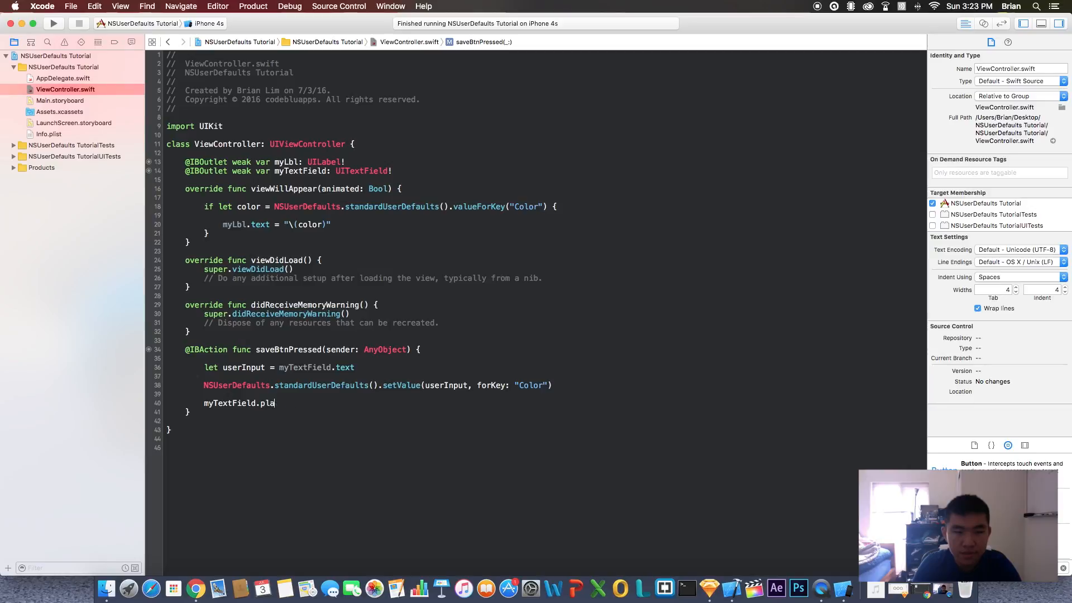
type("text =")
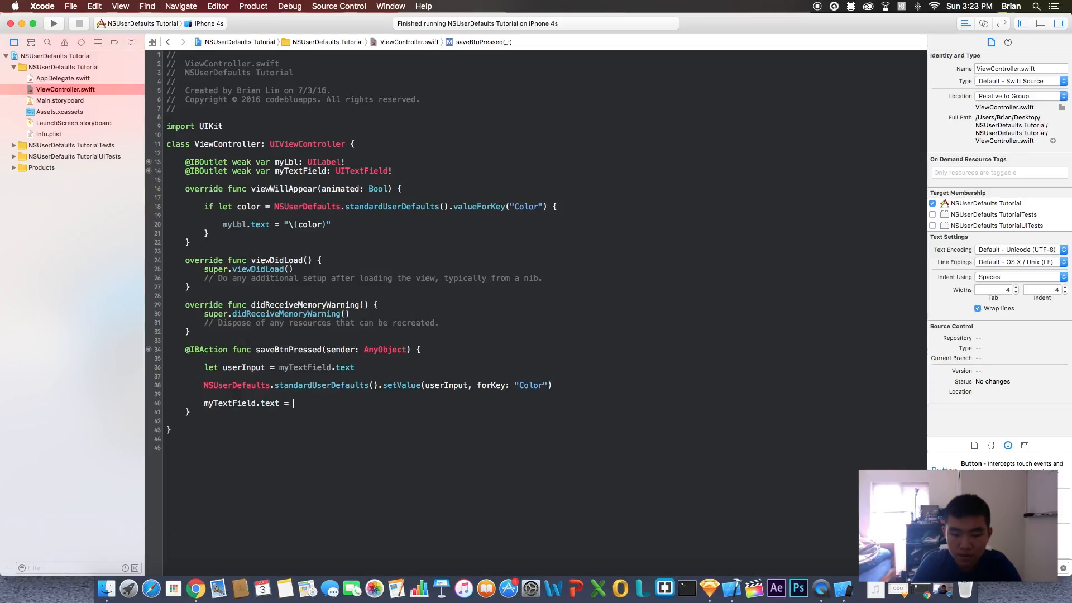
type("\"\"")
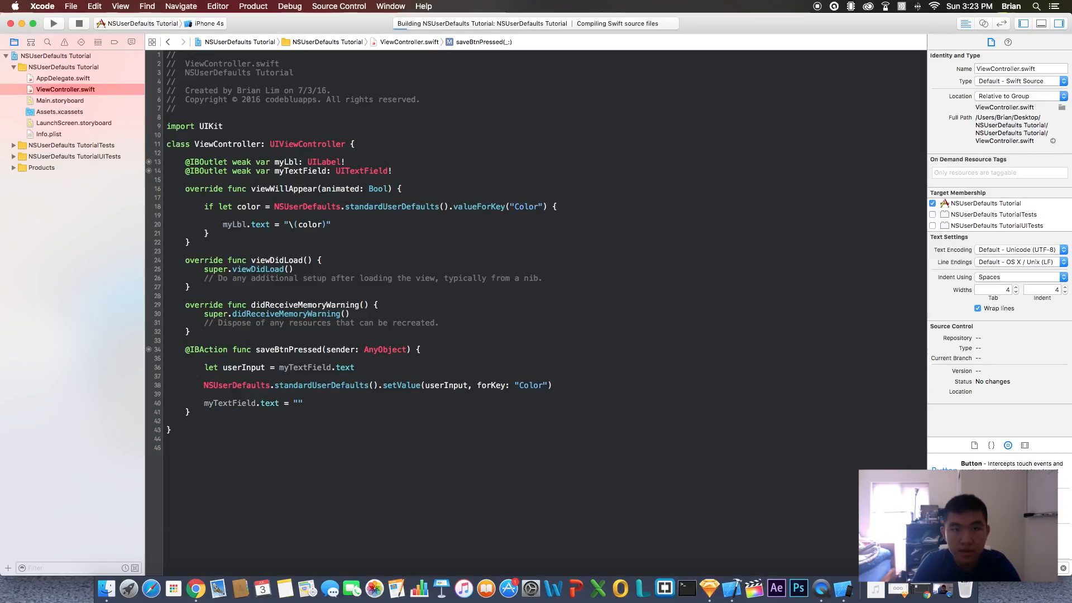
left_click(53, 22)
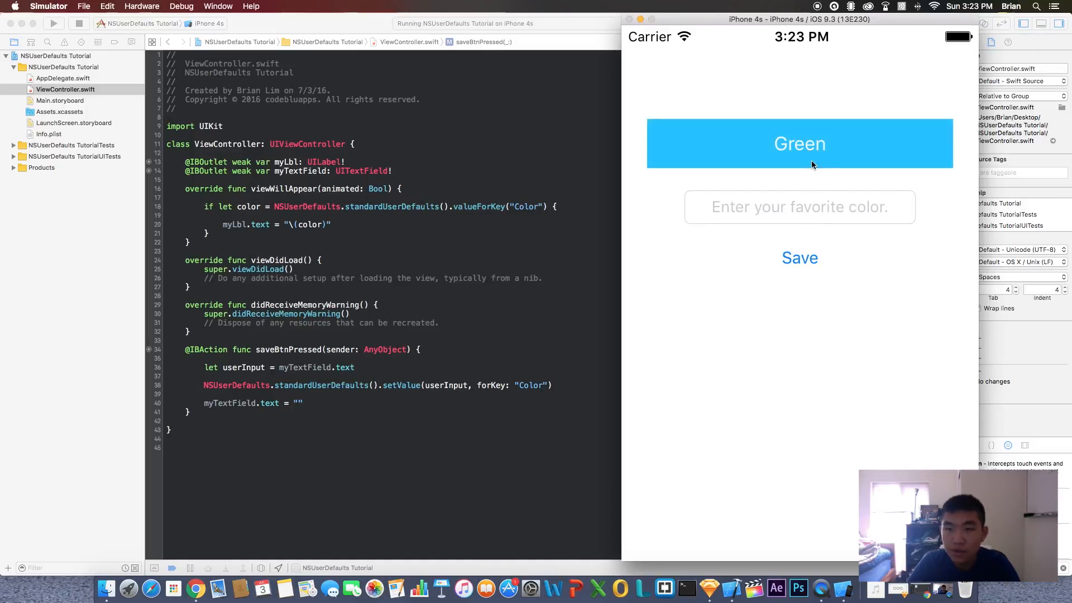
- Save Orange, see the field empty, and relaunch the app so the label shows Orange
left_click(799, 207)
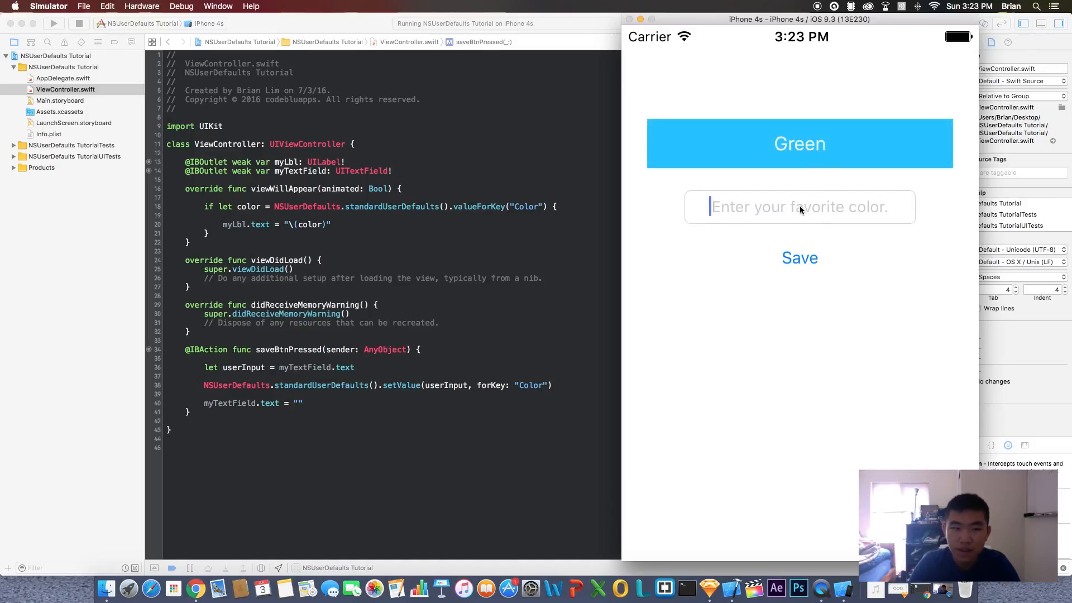
type("Or")
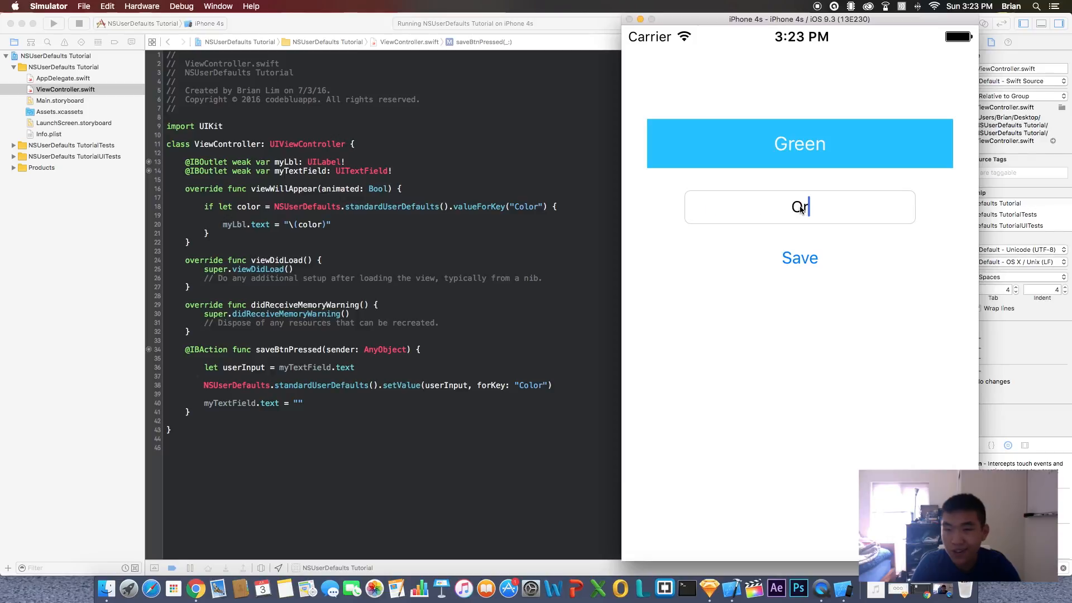
left_click(799, 258)
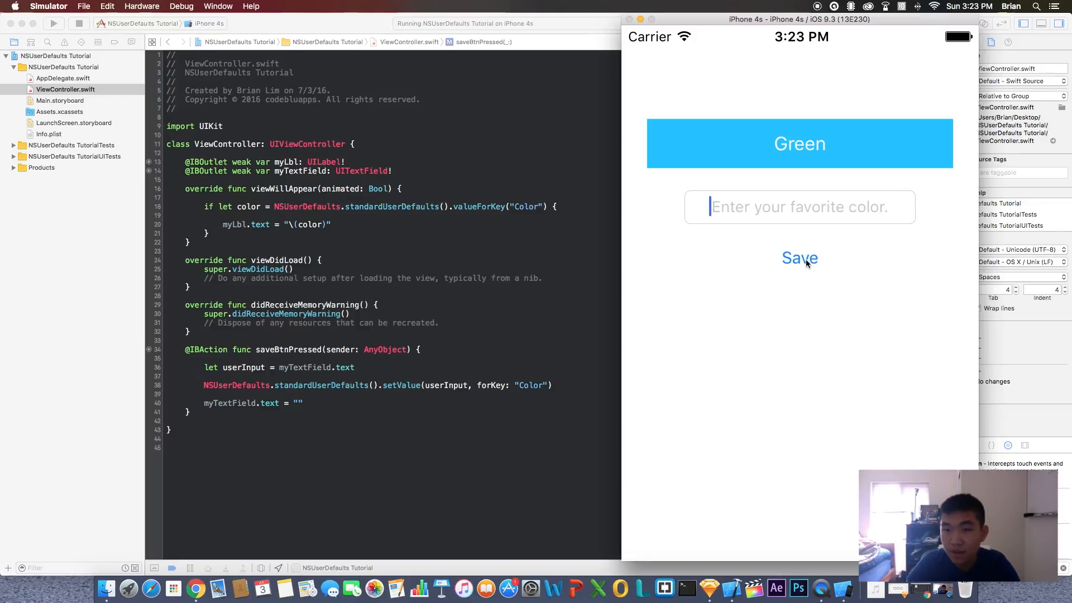
mouse_move(721, 278)
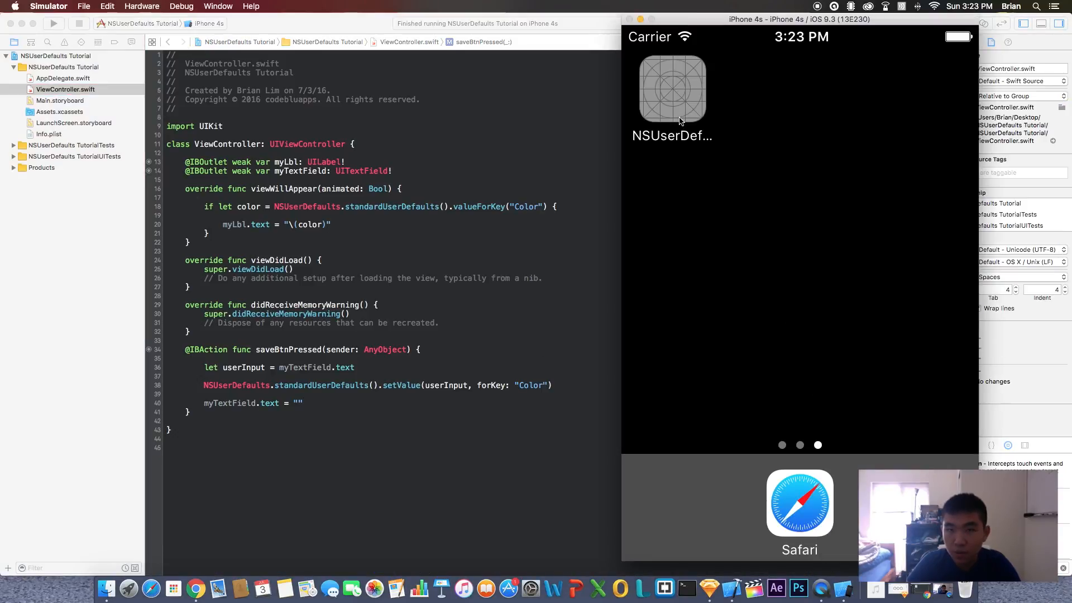
left_click(672, 88)
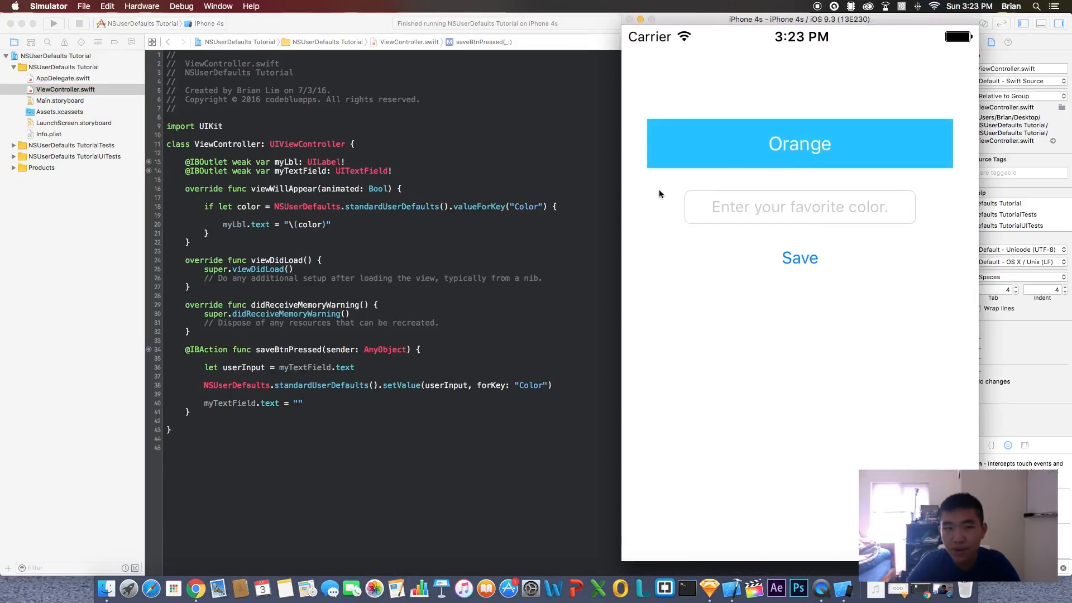